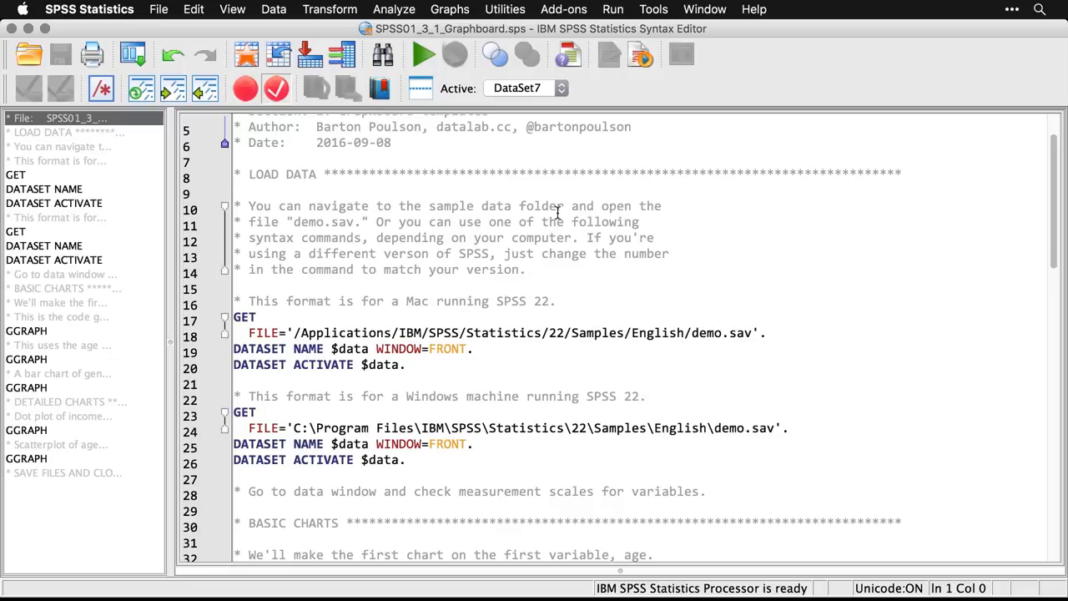
mouse_move(568, 336)
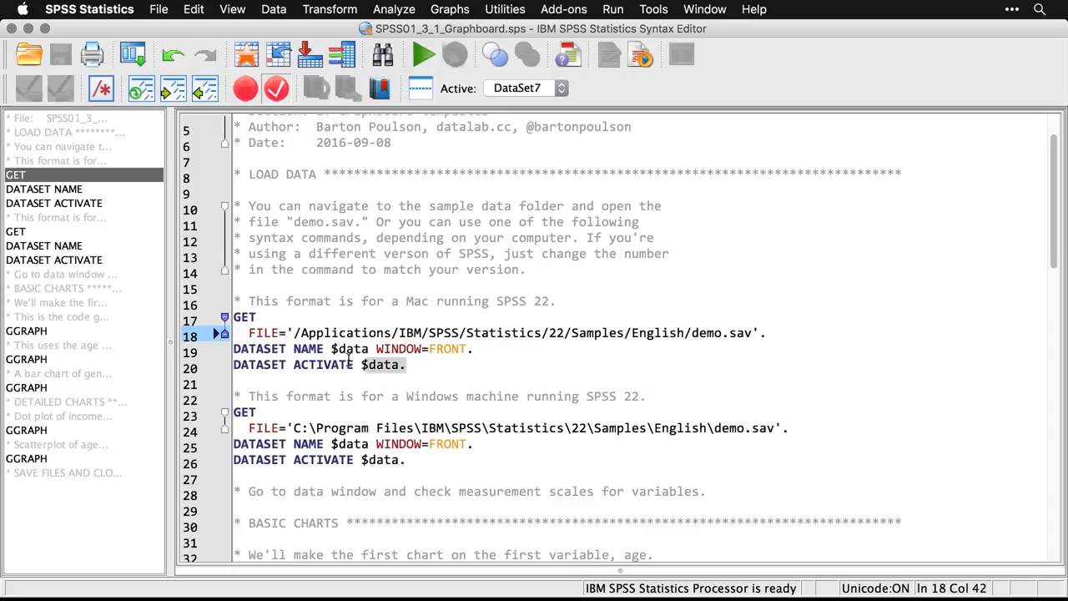
- Run the selected Mac GET FILE / DATASET lines to load demo.sav
click(244, 317)
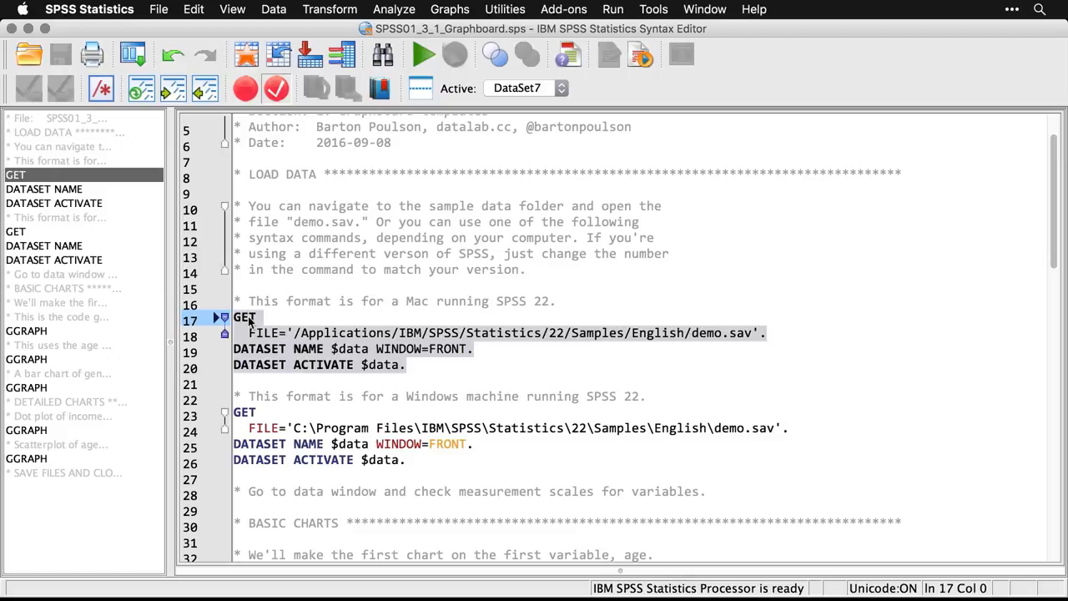
mouse_move(474, 397)
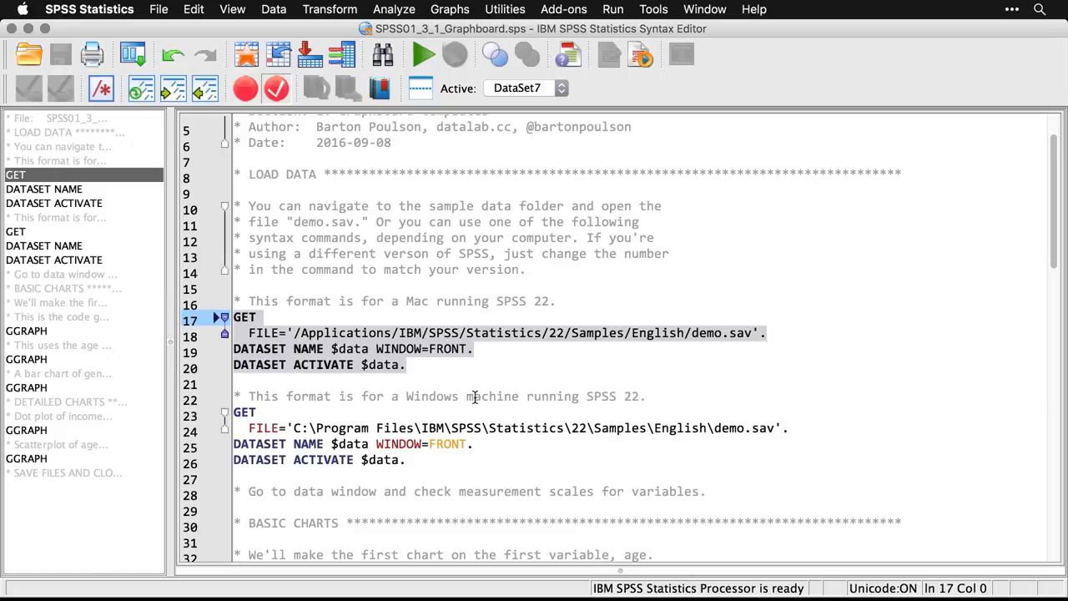
click(424, 54)
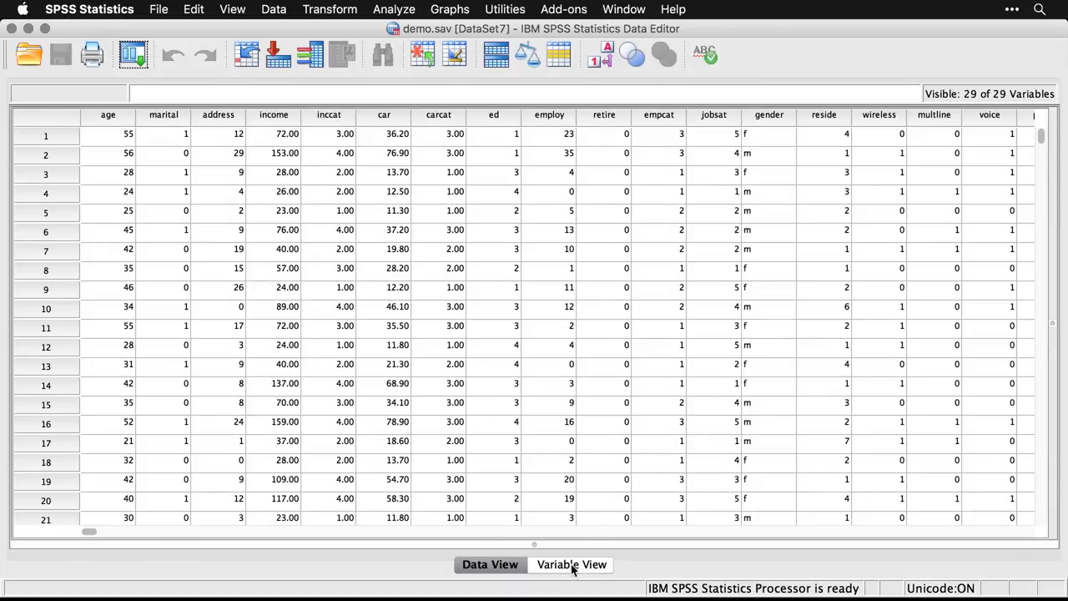
click(571, 565)
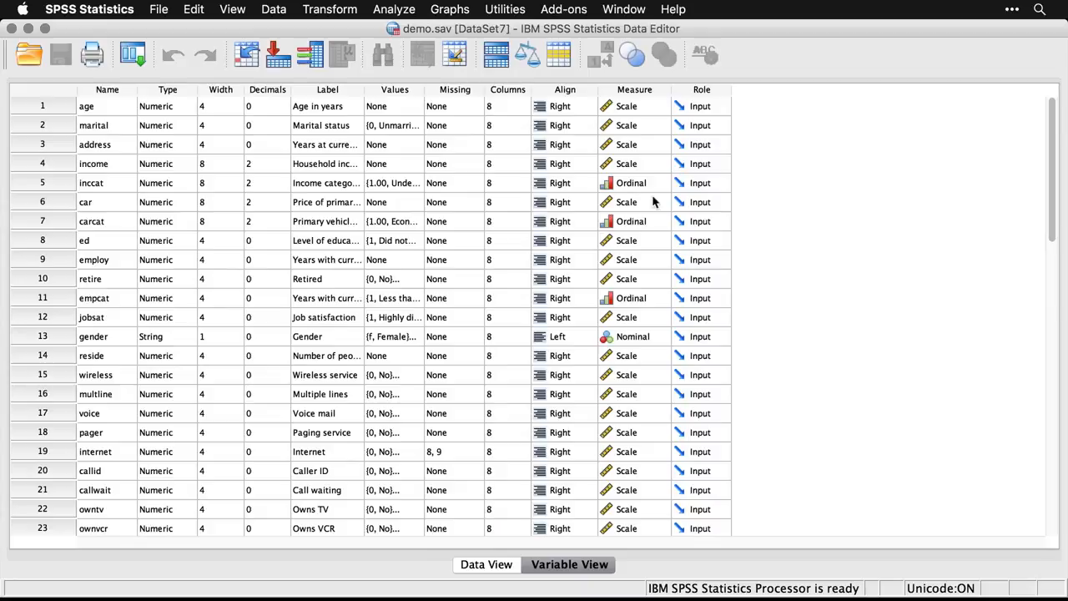
mouse_move(657, 334)
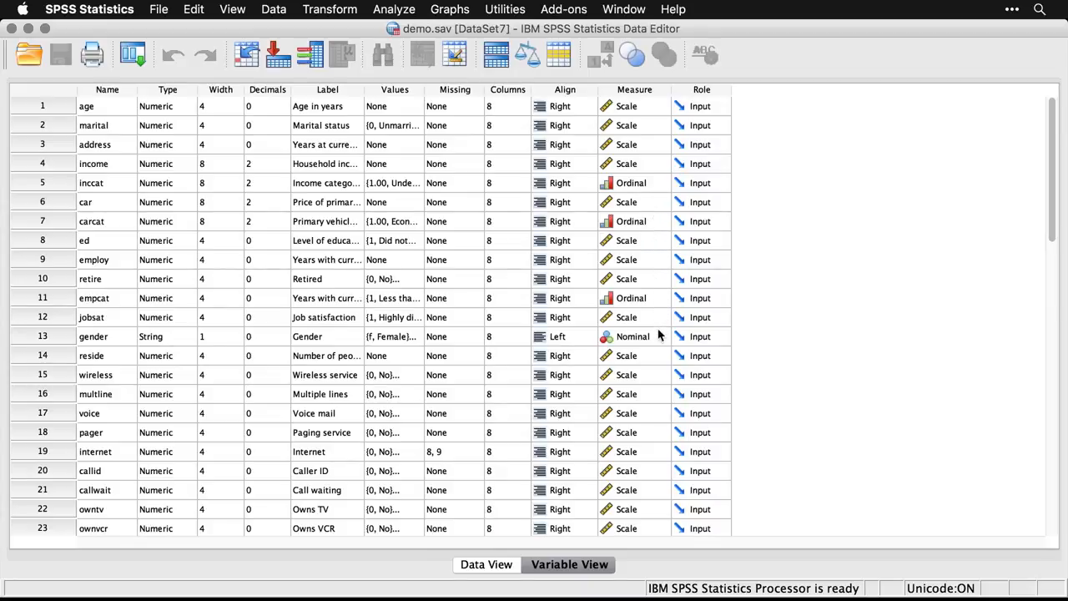
scroll(down, 3)
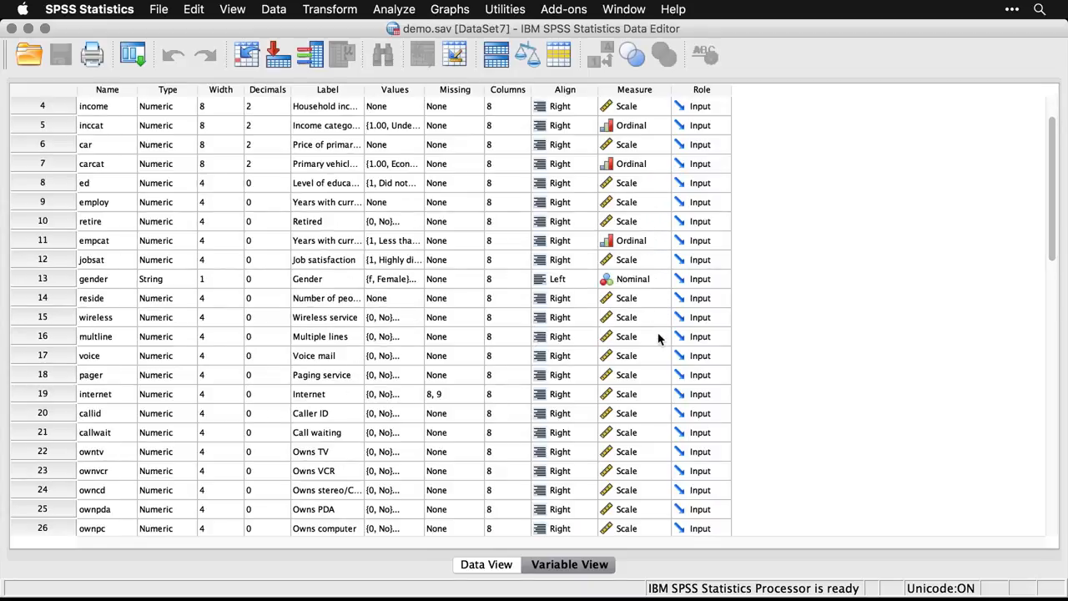
click(634, 279)
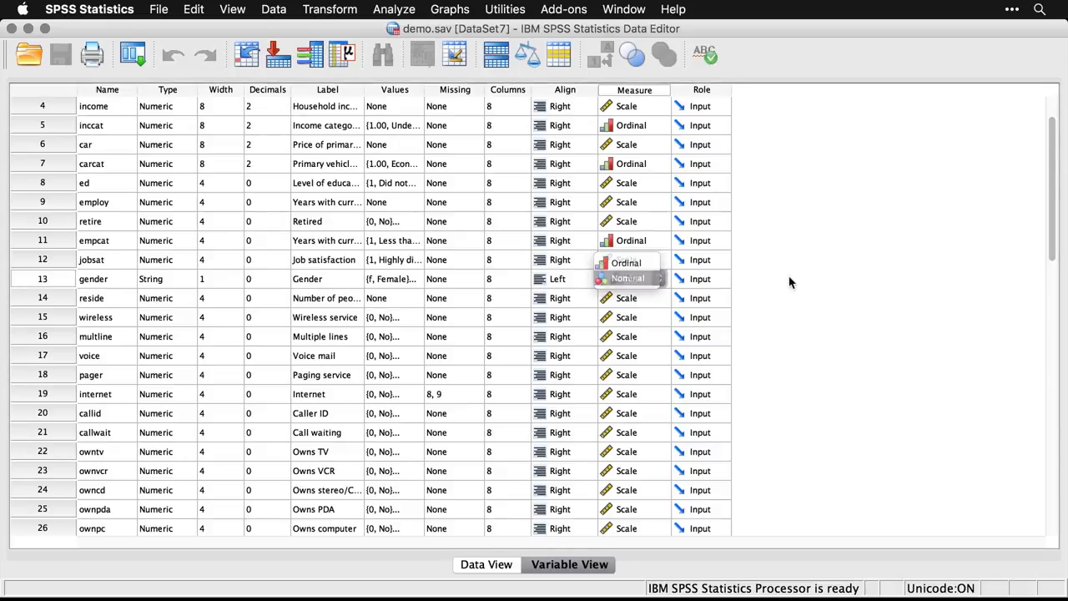
click(627, 277)
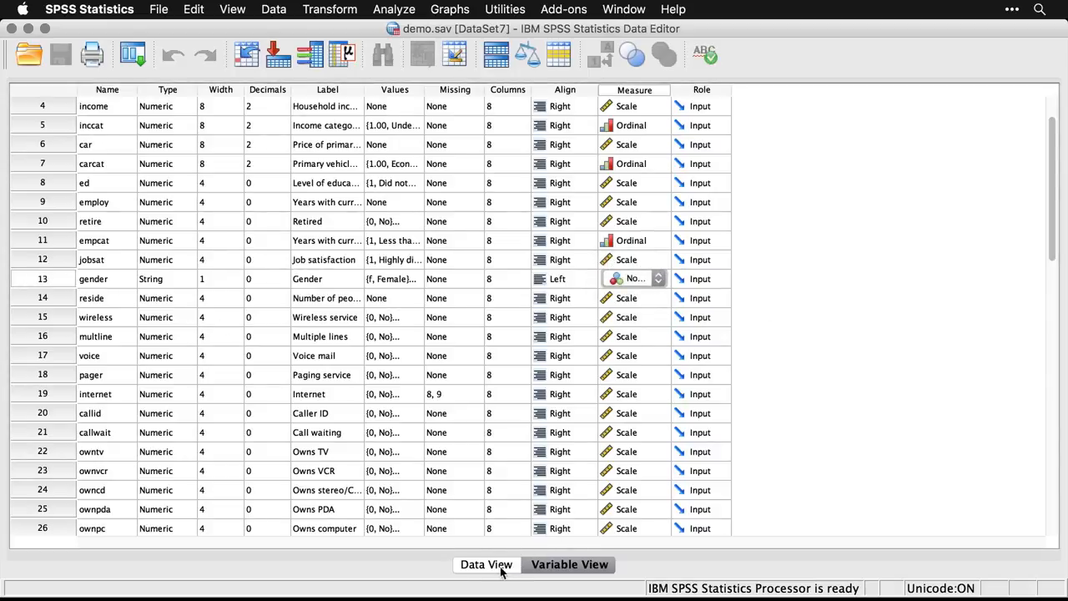
click(486, 564)
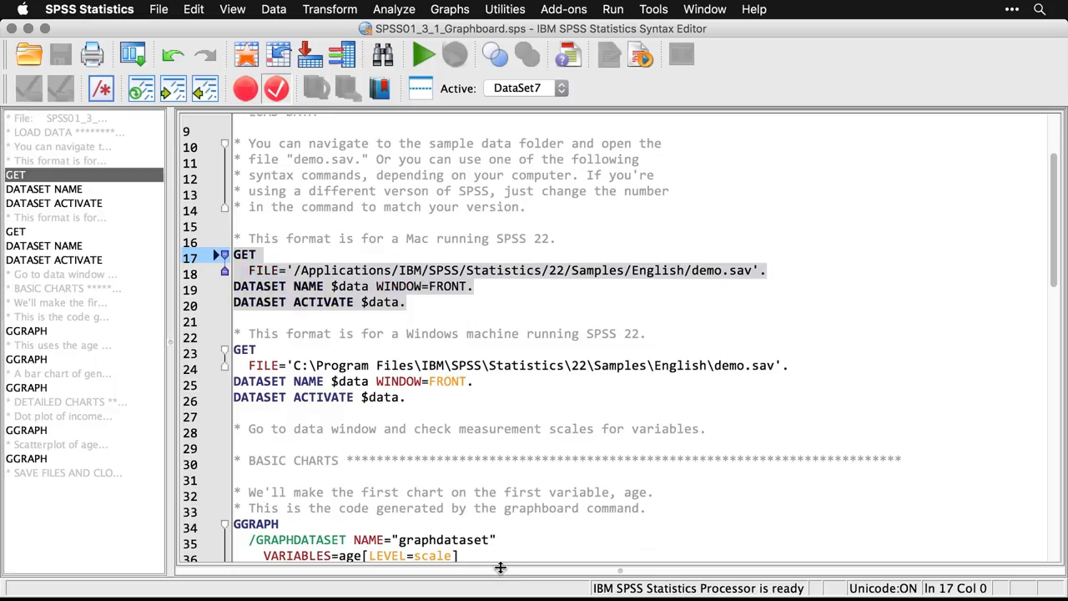
- Scroll the syntax to the first GGRAPH age dot plot block and bring up the Graphs menu
scroll(down, 3)
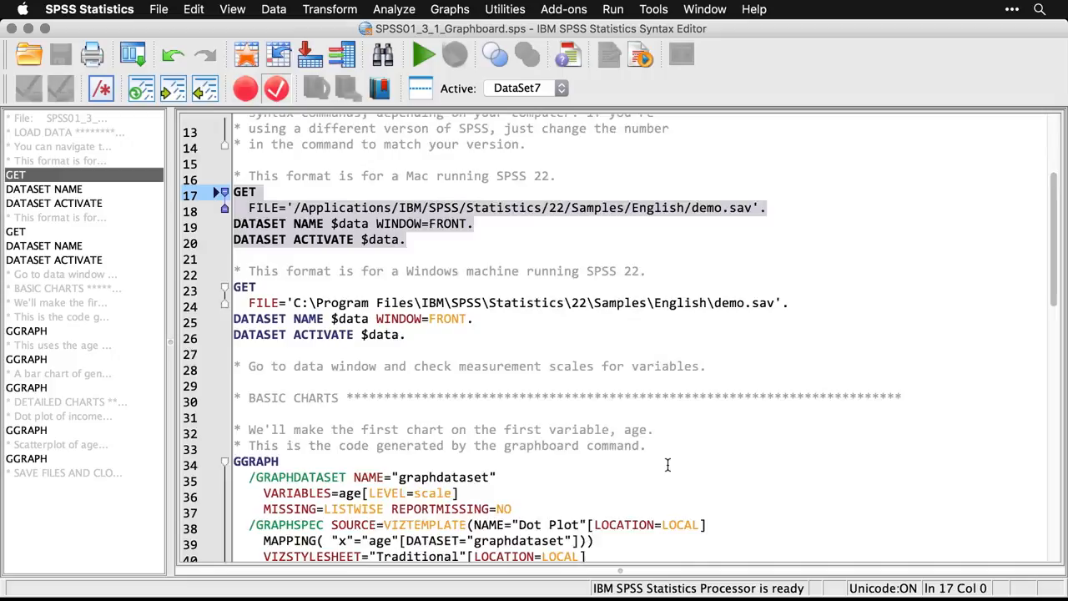
scroll(down, 3)
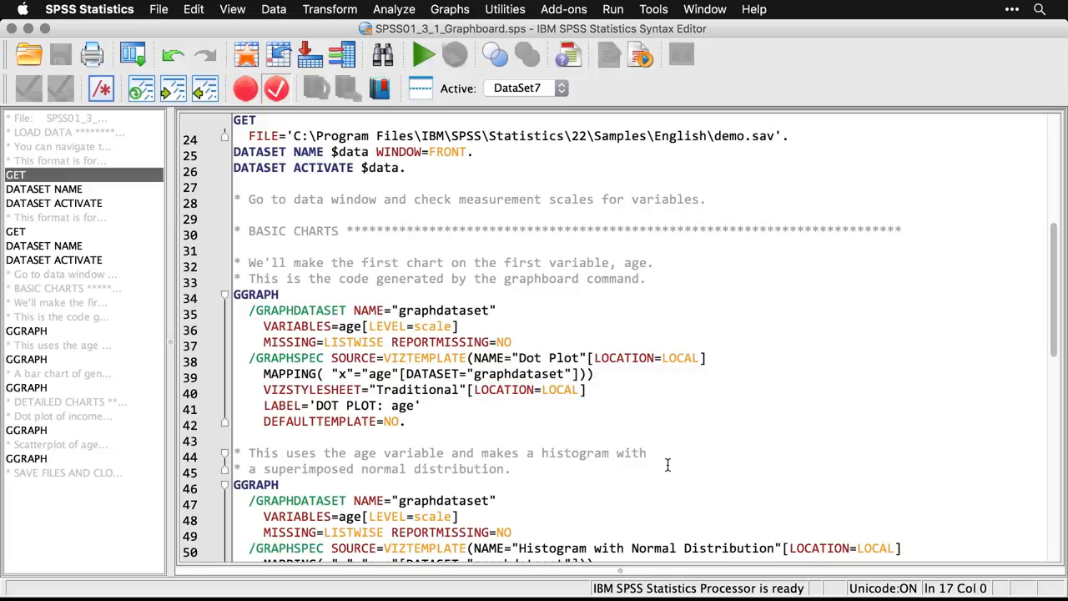
click(450, 10)
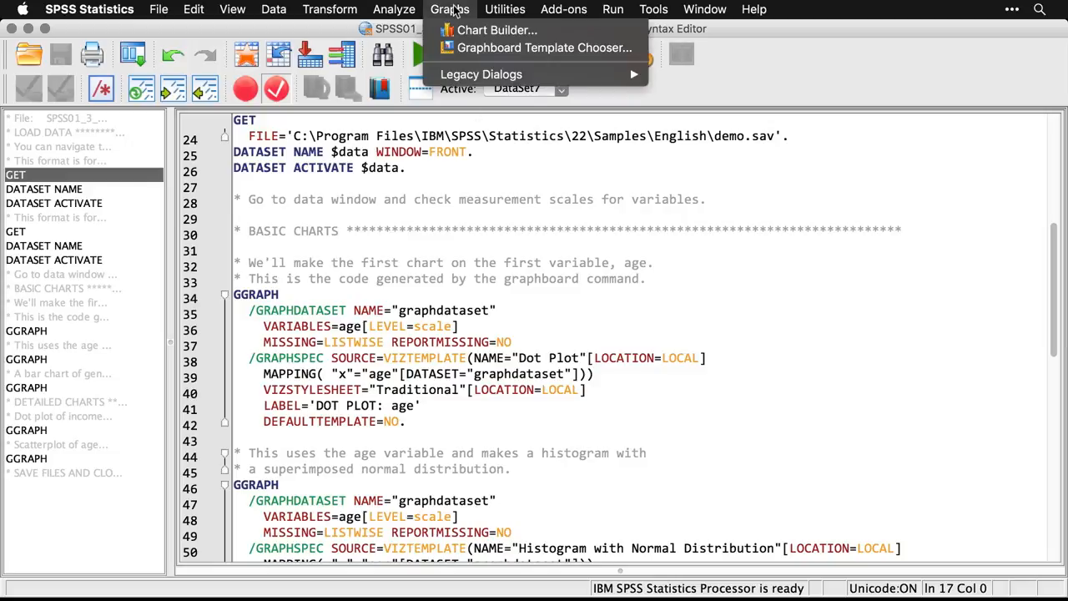
mouse_move(544, 47)
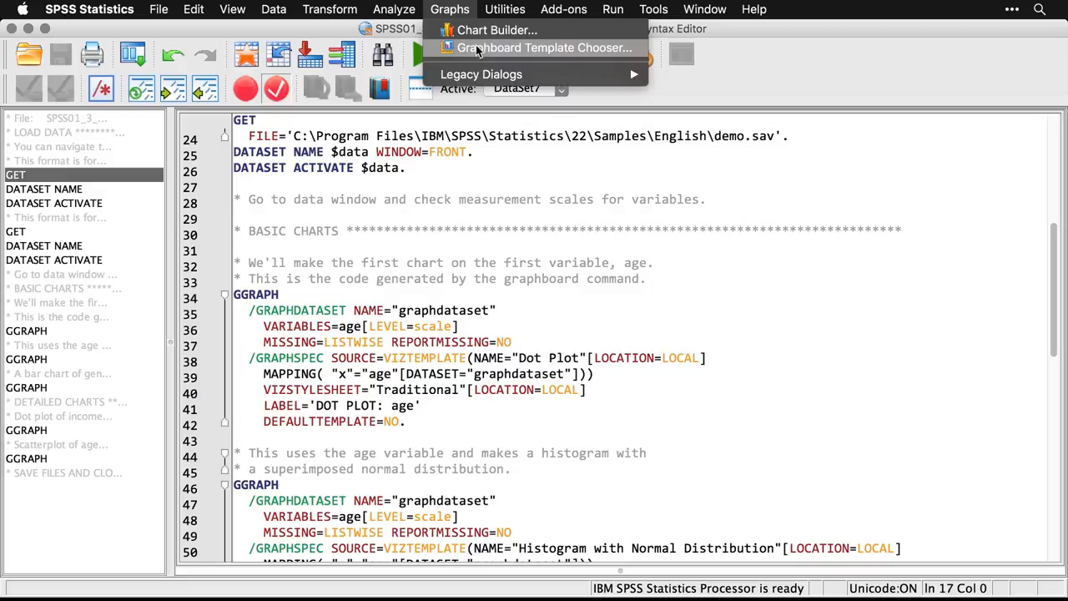
mouse_move(543, 47)
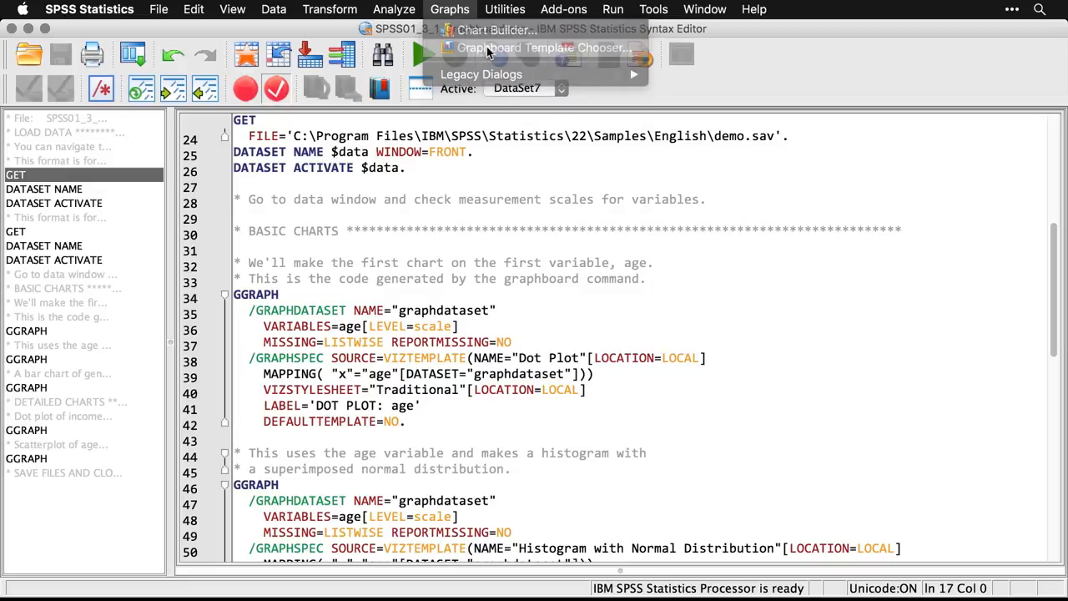
- In the Graphboard Template Chooser, generate a Dot Plot of Age in years only
click(541, 47)
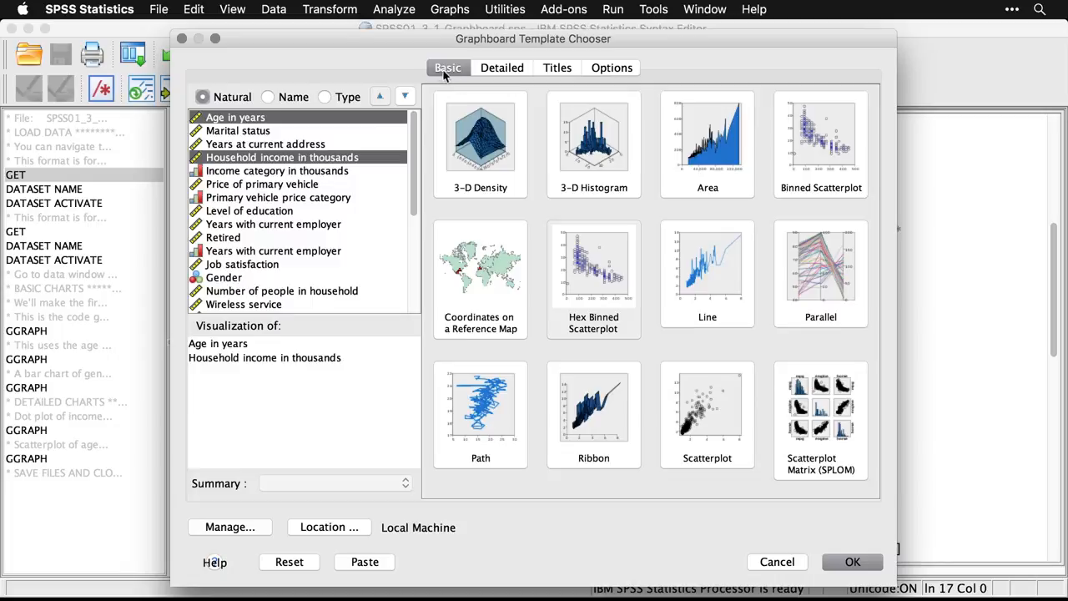
mouse_move(340, 126)
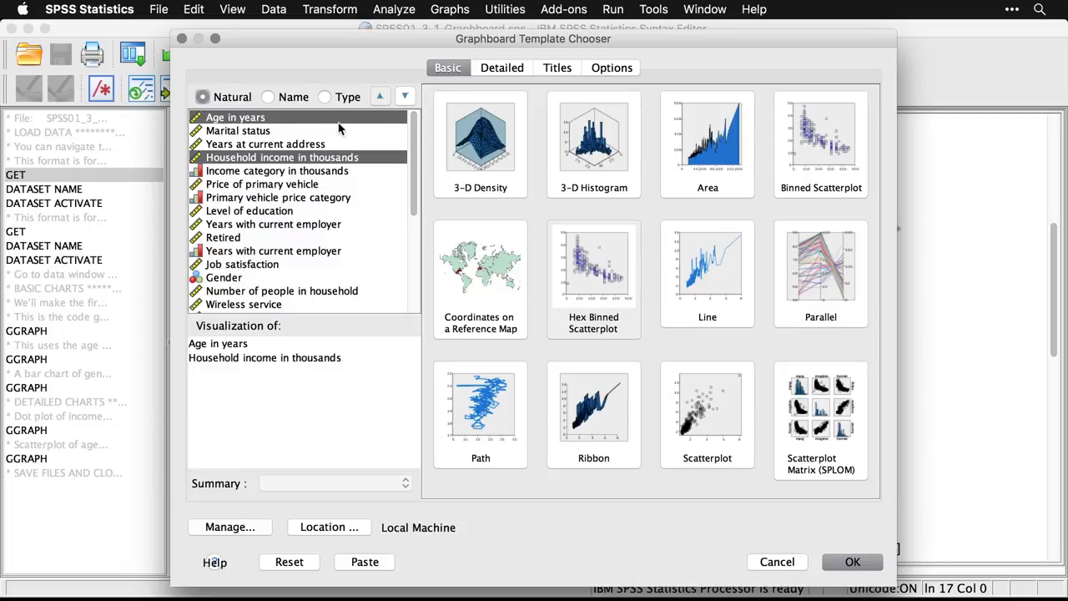
click(234, 117)
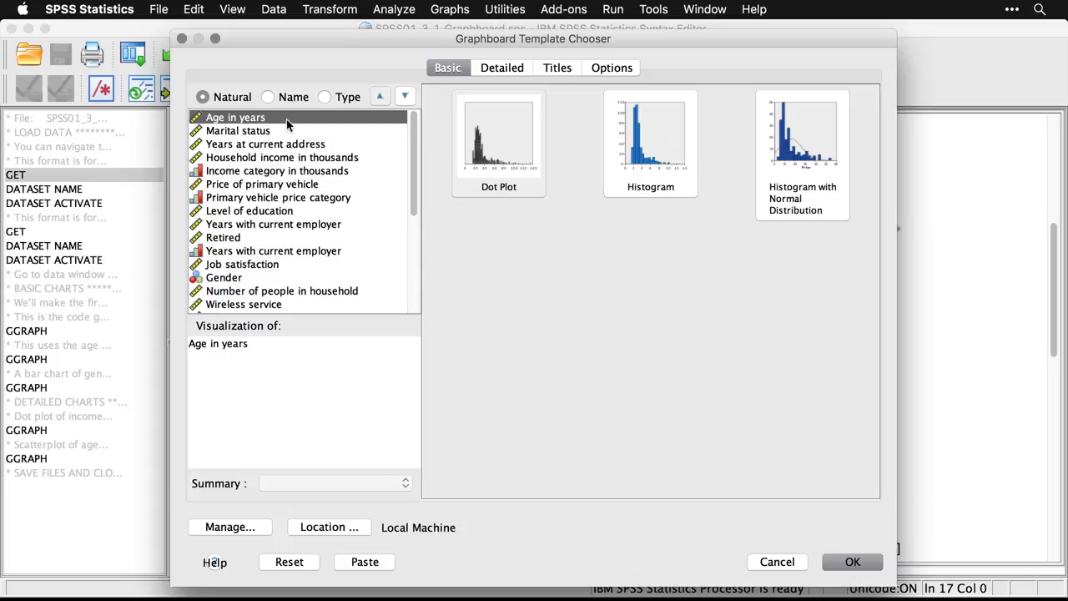
click(498, 137)
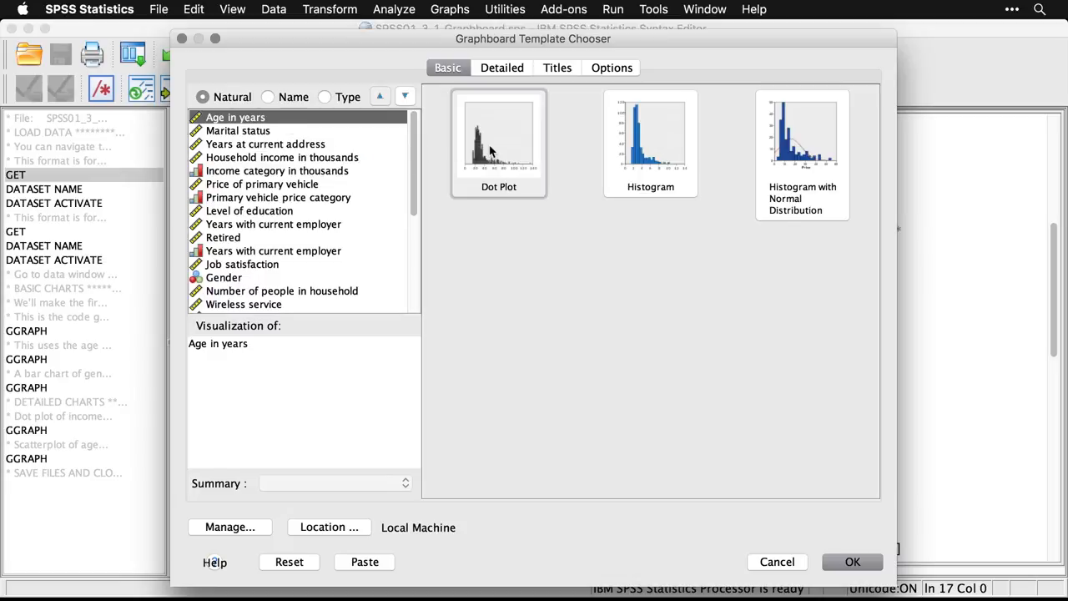
mouse_move(843, 542)
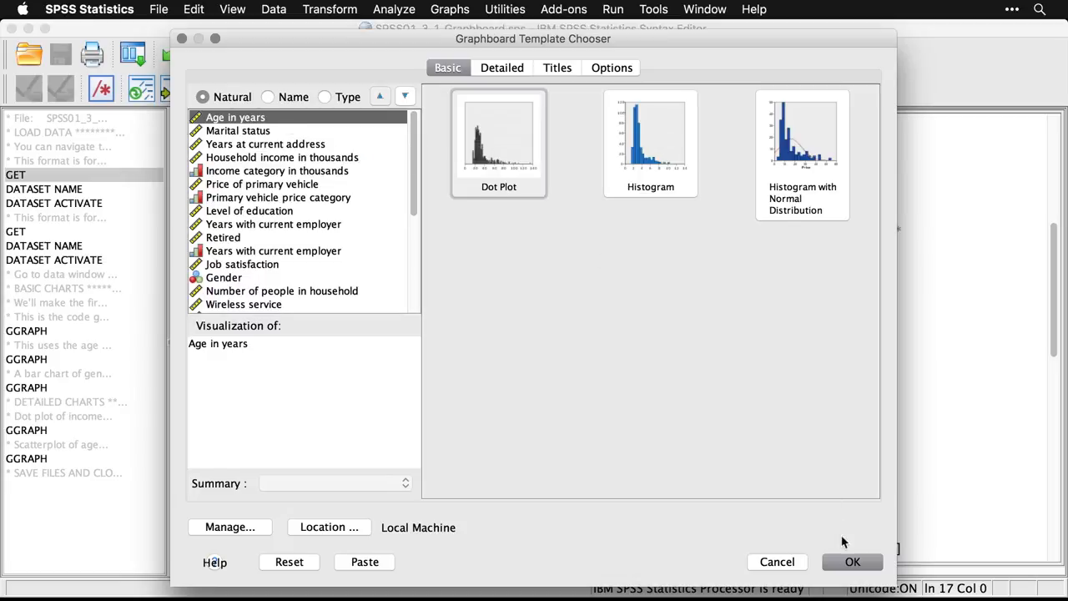
click(851, 561)
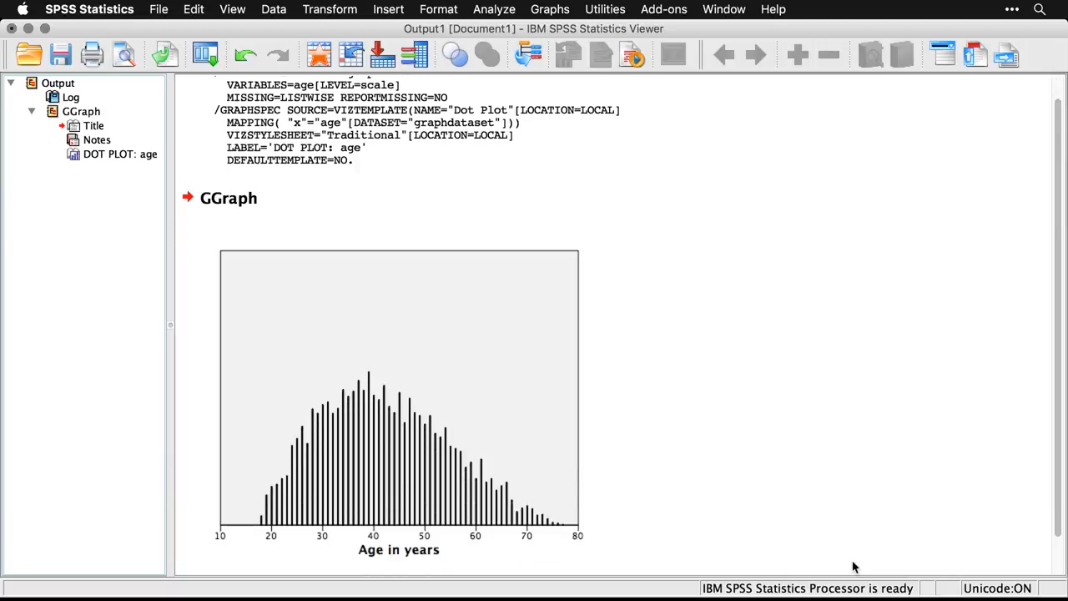
- Review the age dot plot in the Output Viewer and return to the syntax
scroll(down, 3)
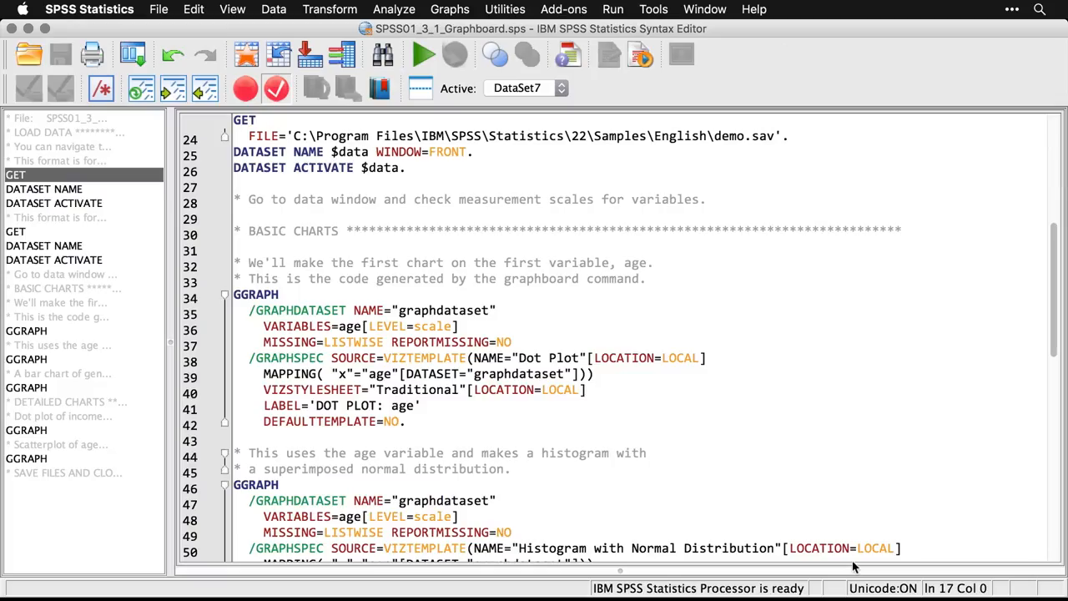
- Generate a Graphboard Histogram with Normal Distribution of Age in years
scroll(down, 3)
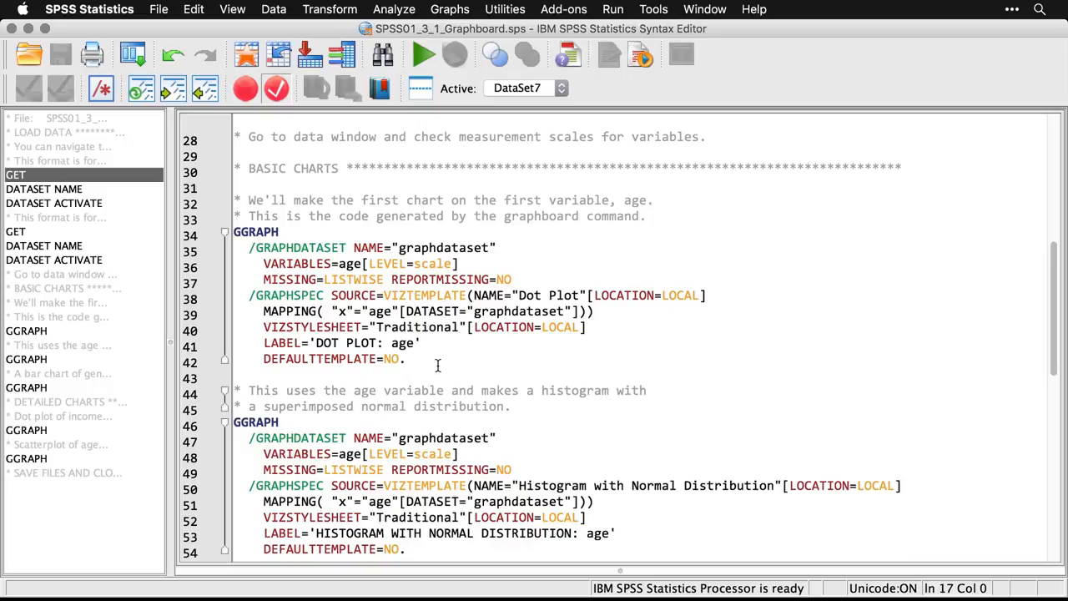
mouse_move(462, 378)
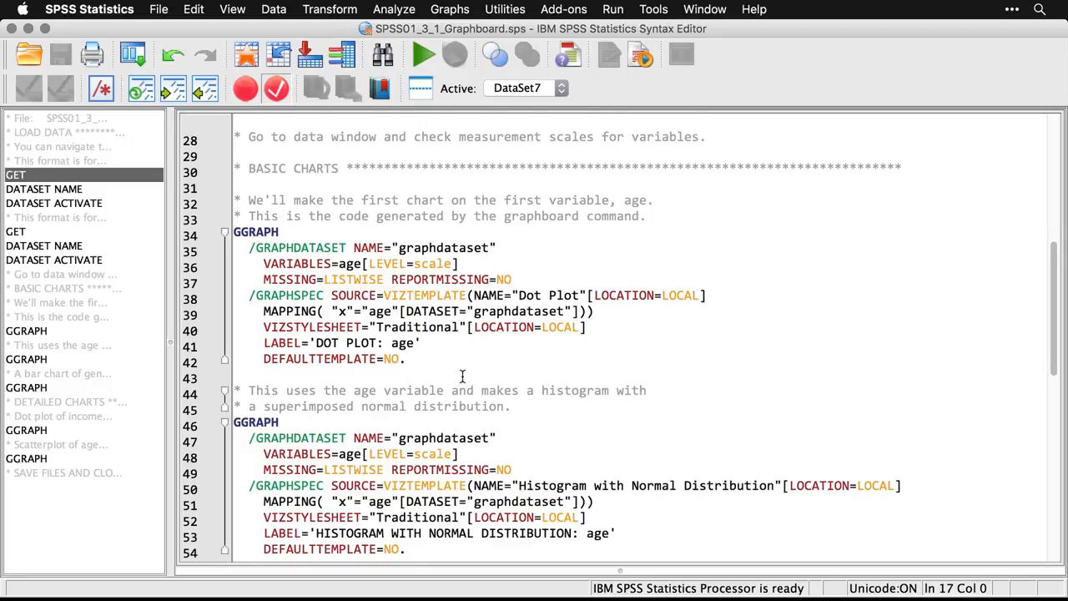
scroll(down, 3)
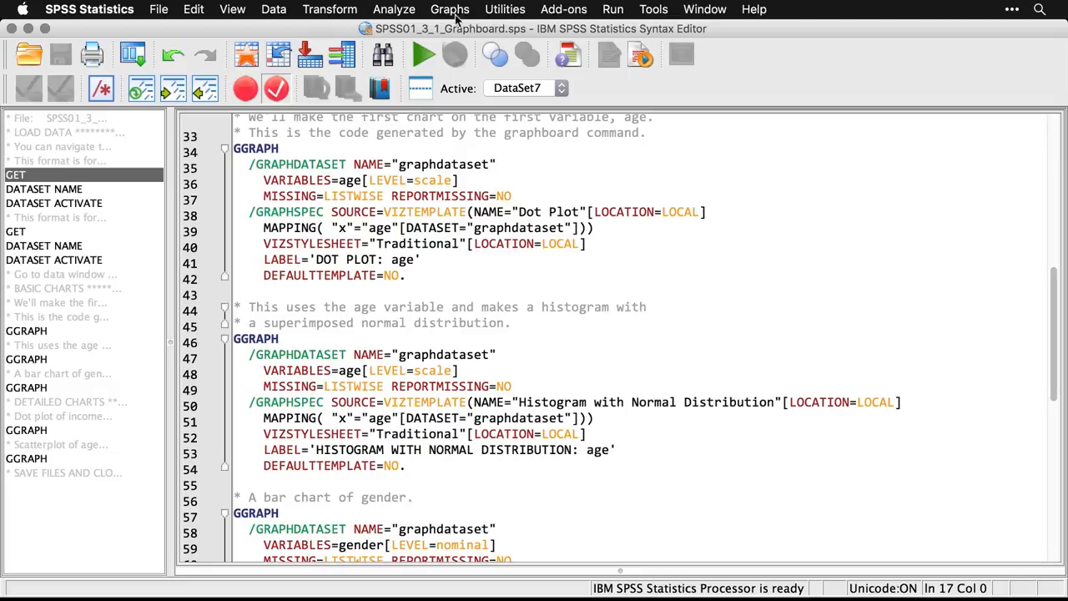
click(449, 10)
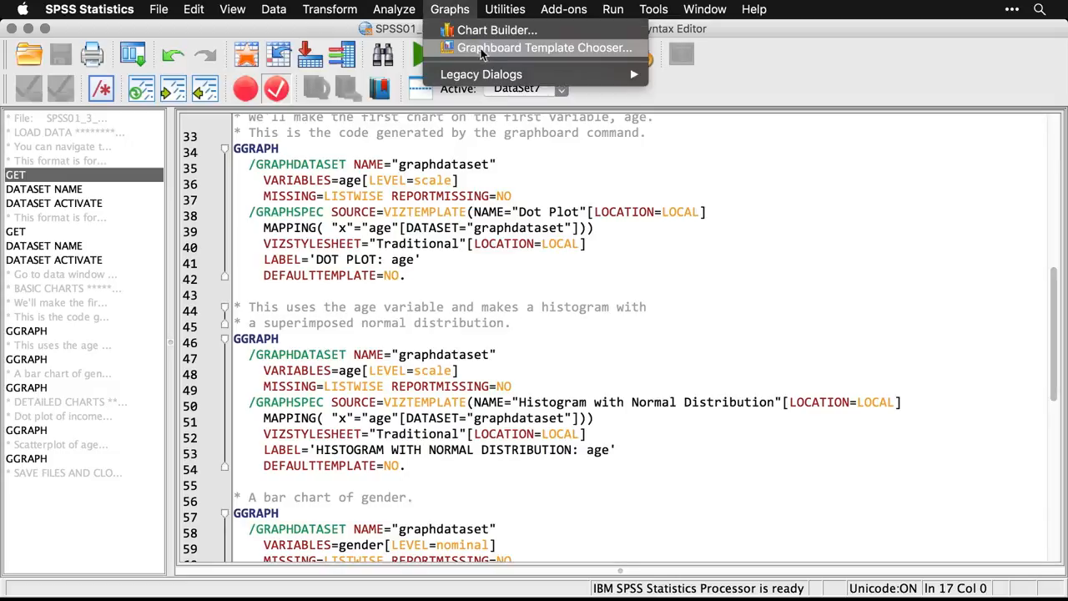
click(542, 47)
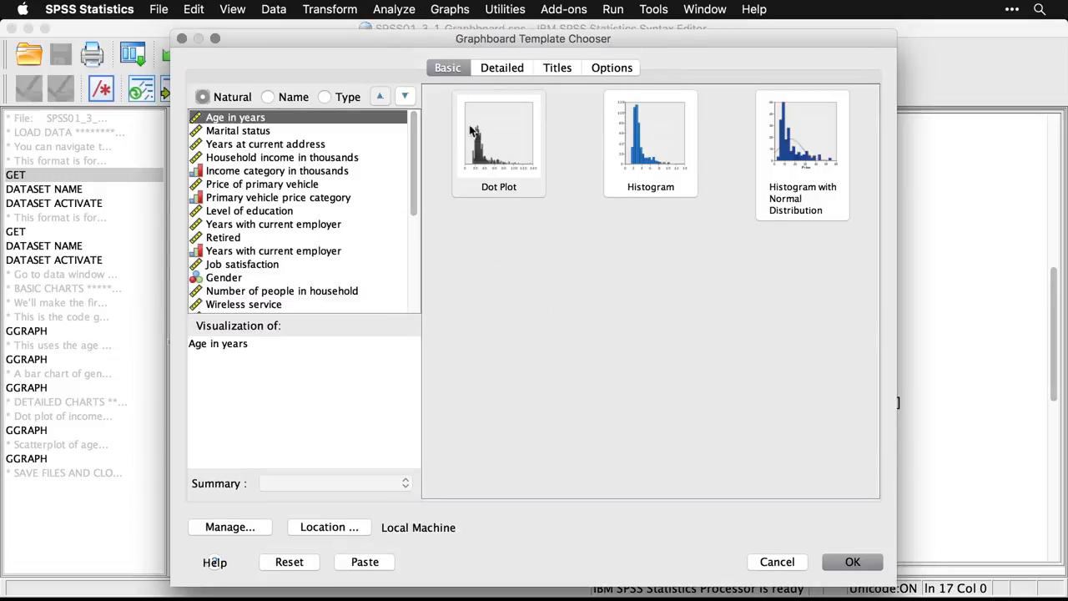
mouse_move(802, 158)
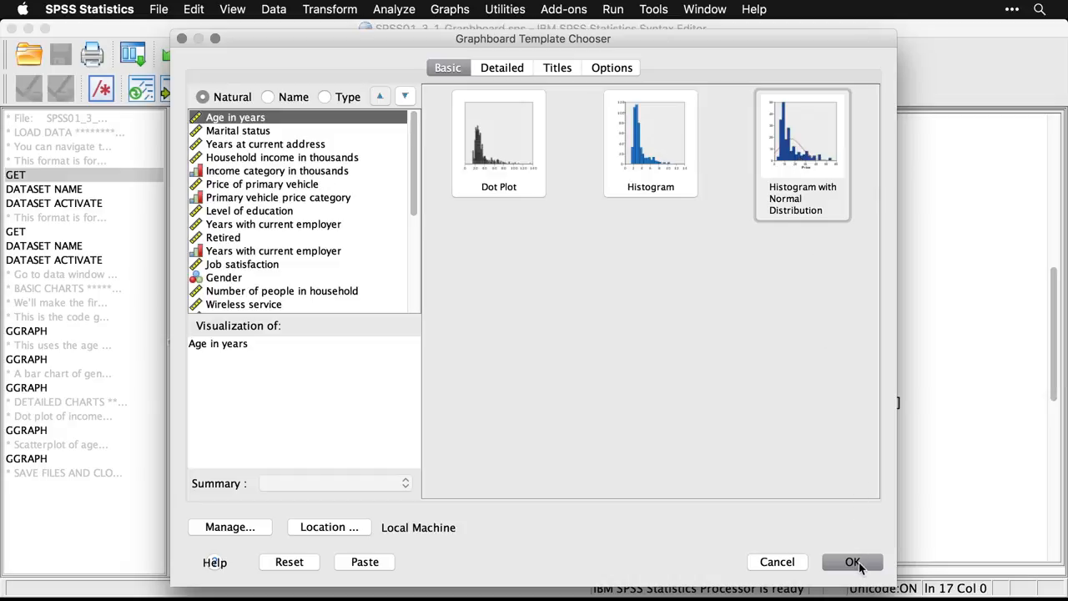
click(852, 561)
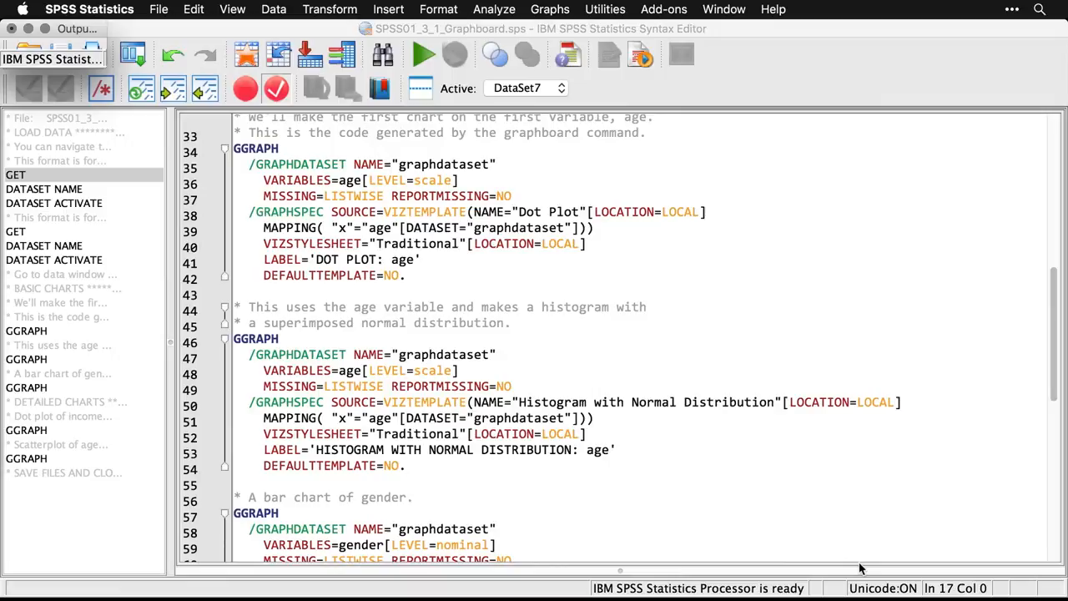
- Back in the syntax, scroll to the GGRAPH bar-of-counts command for gender and bring up the Graphs menu
click(424, 53)
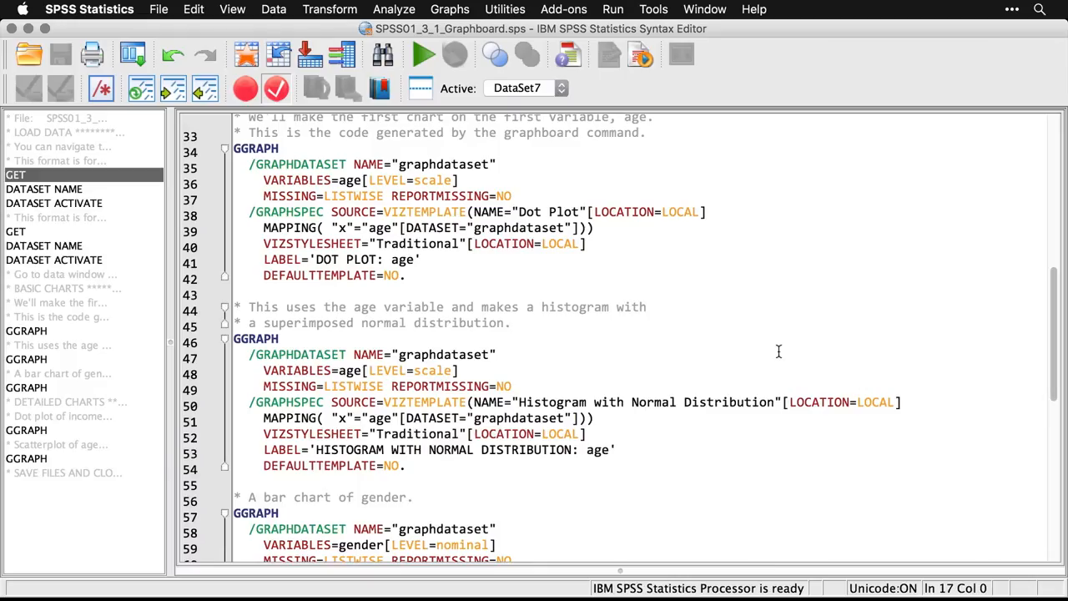
scroll(down, 3)
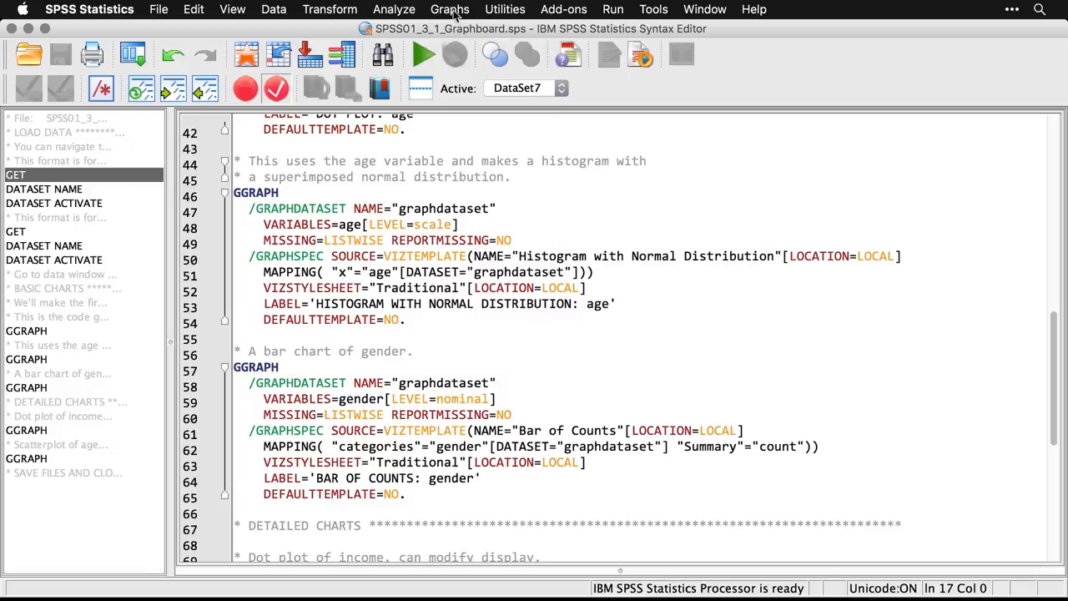
click(449, 10)
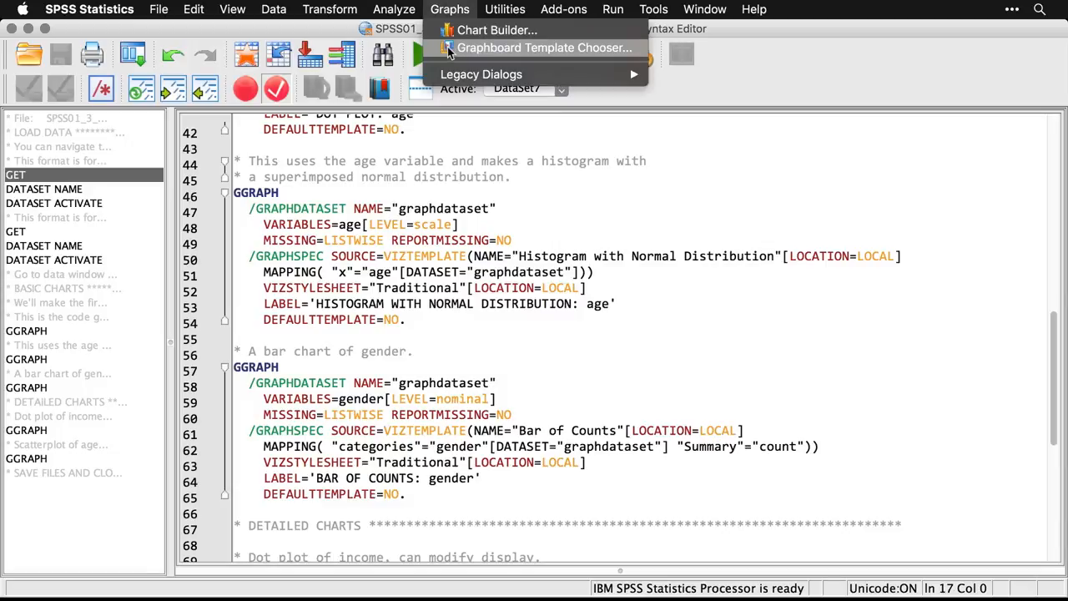
- In the Graphboard Template Chooser, create a Bar of Counts chart for Gender
click(544, 47)
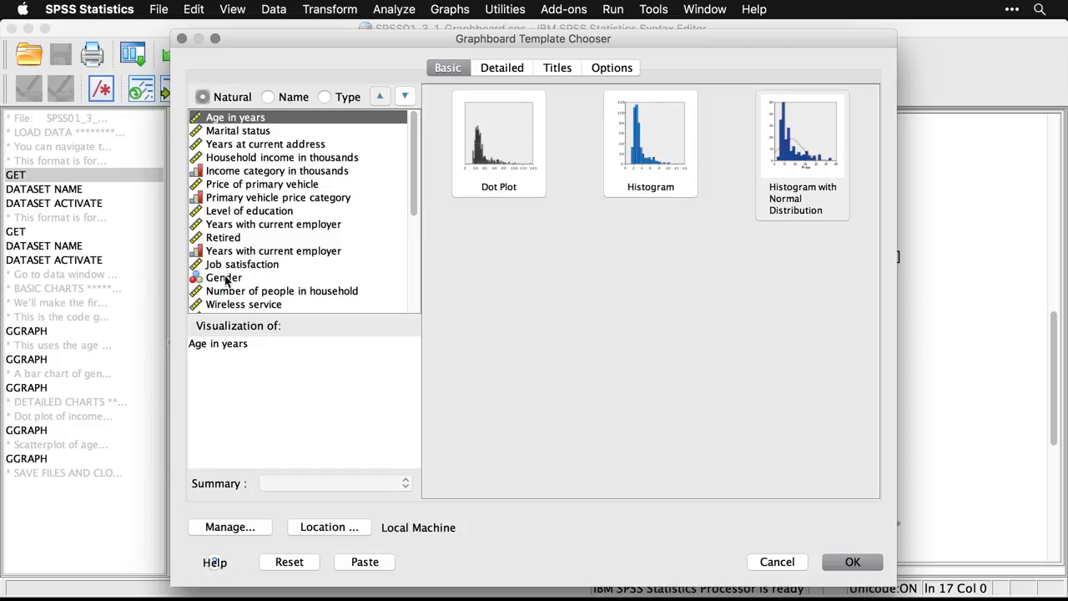
click(223, 277)
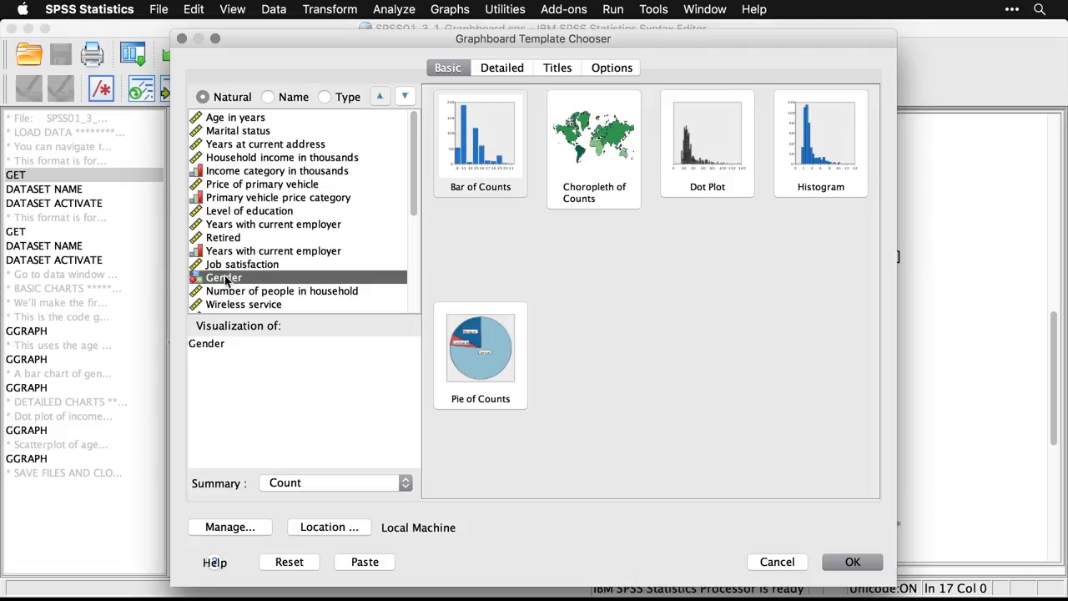
mouse_move(549, 274)
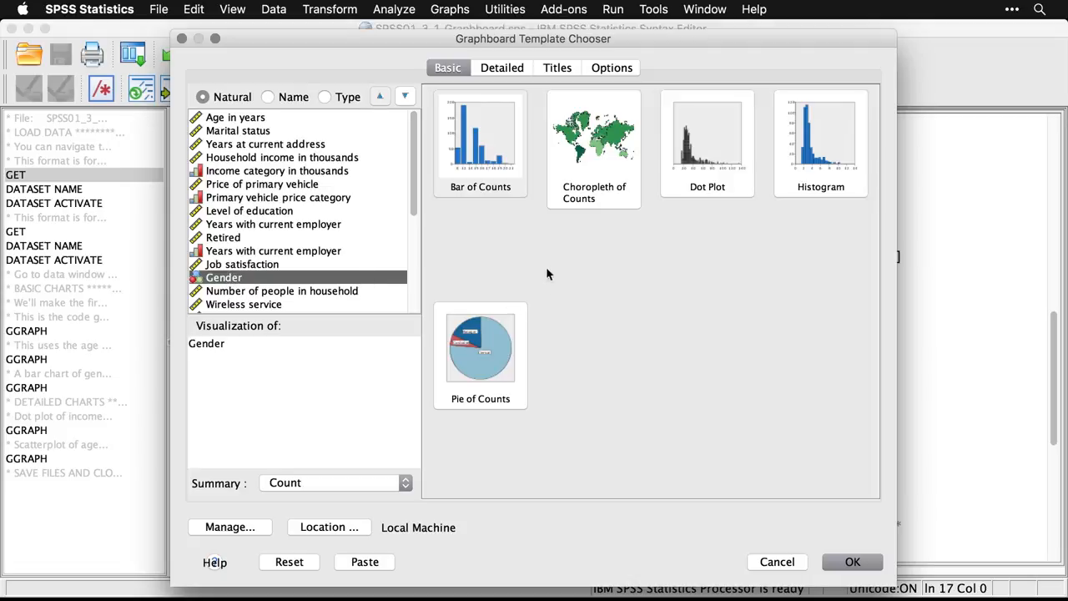
mouse_move(604, 153)
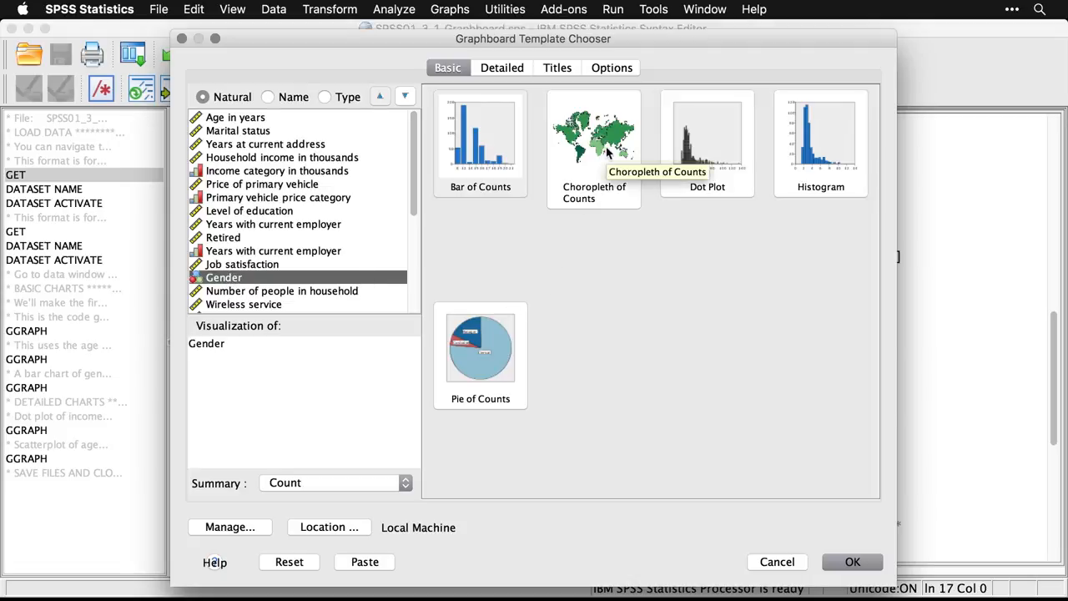
mouse_move(830, 254)
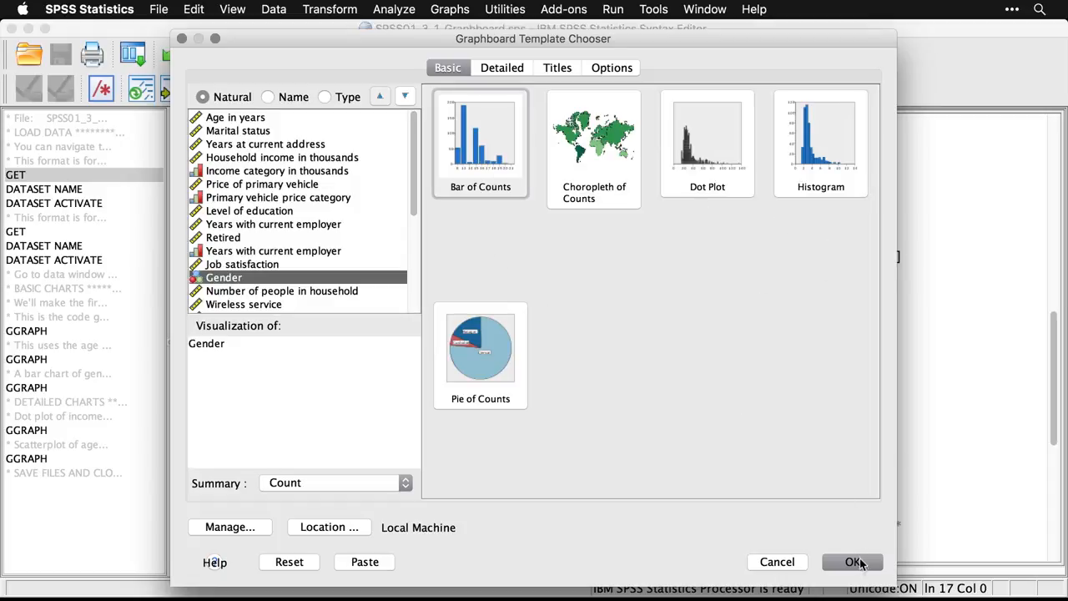
click(851, 561)
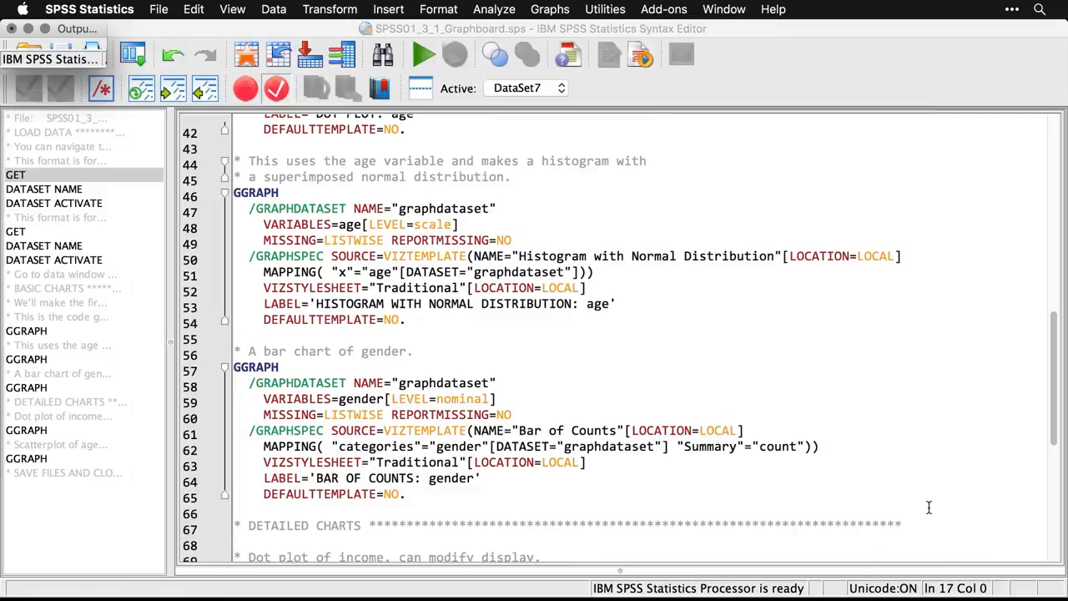
- View the gender bar chart output, then scroll the syntax to the income dot plot commands
click(424, 54)
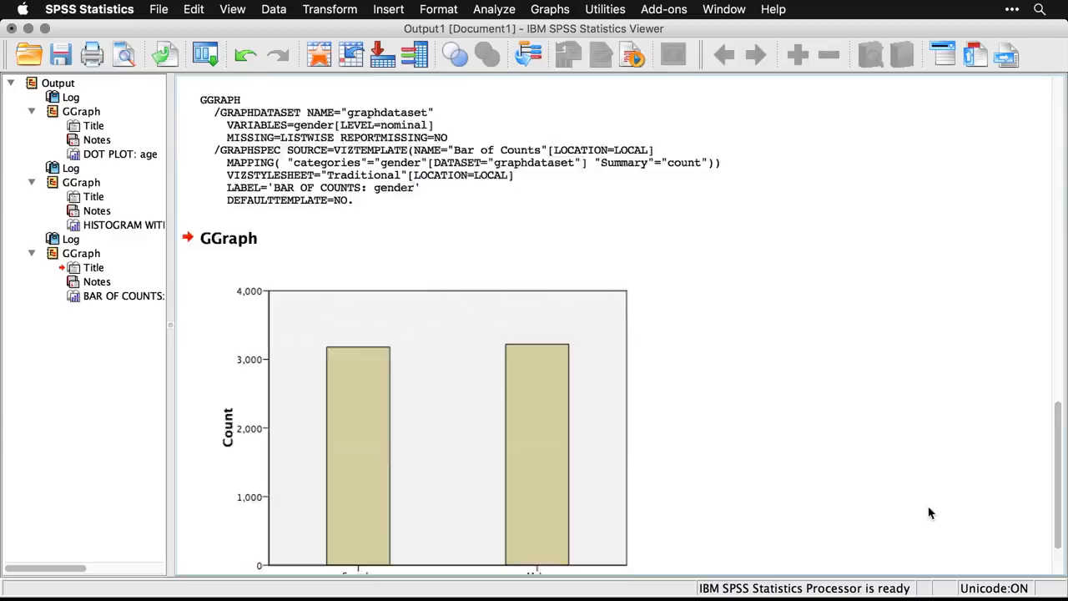
scroll(down, 3)
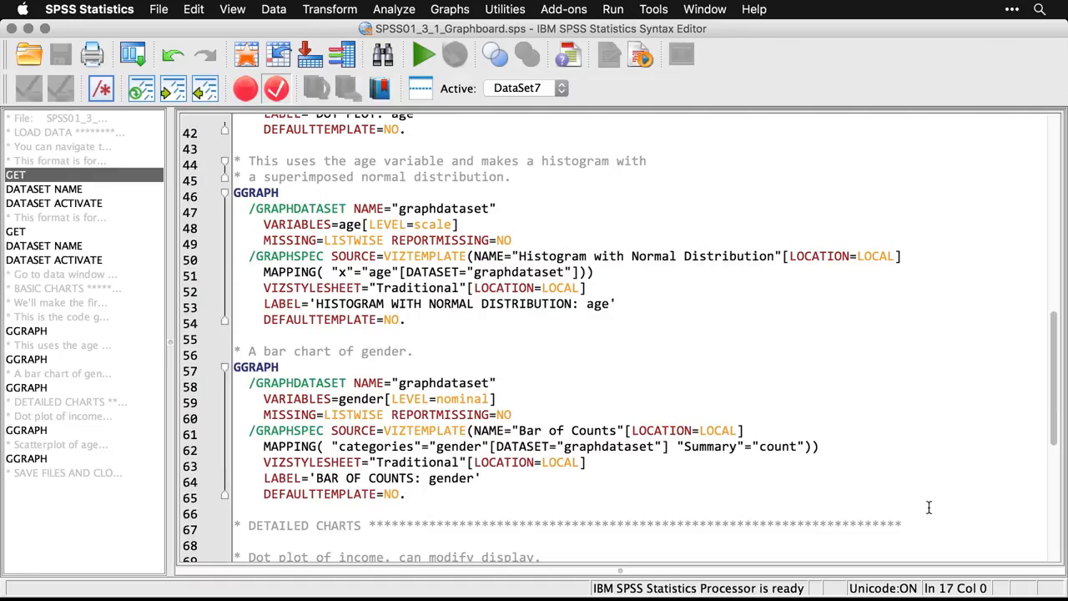
scroll(down, 3)
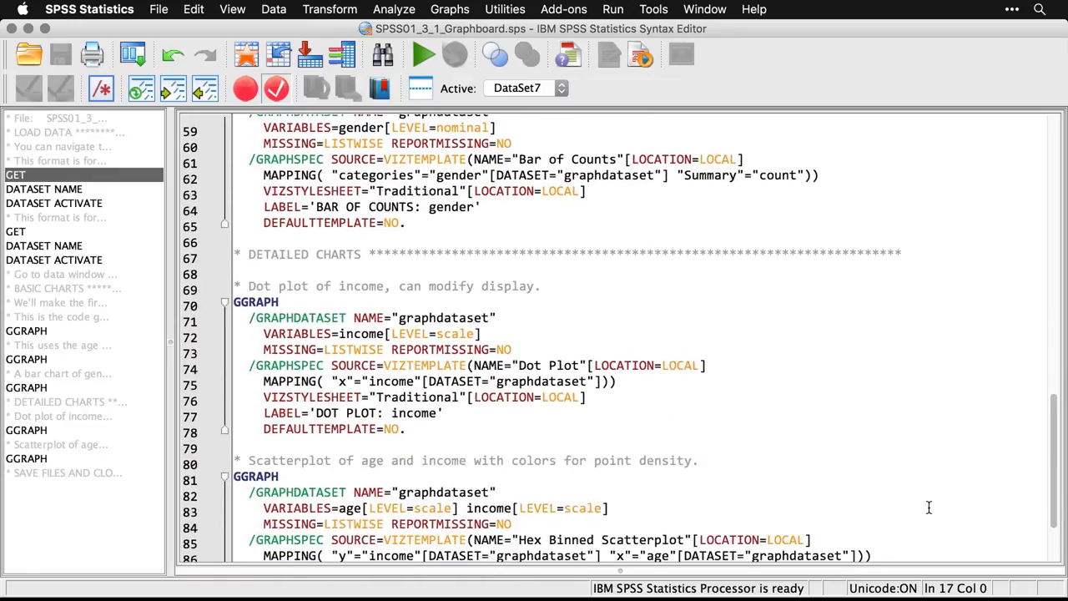
scroll(down, 3)
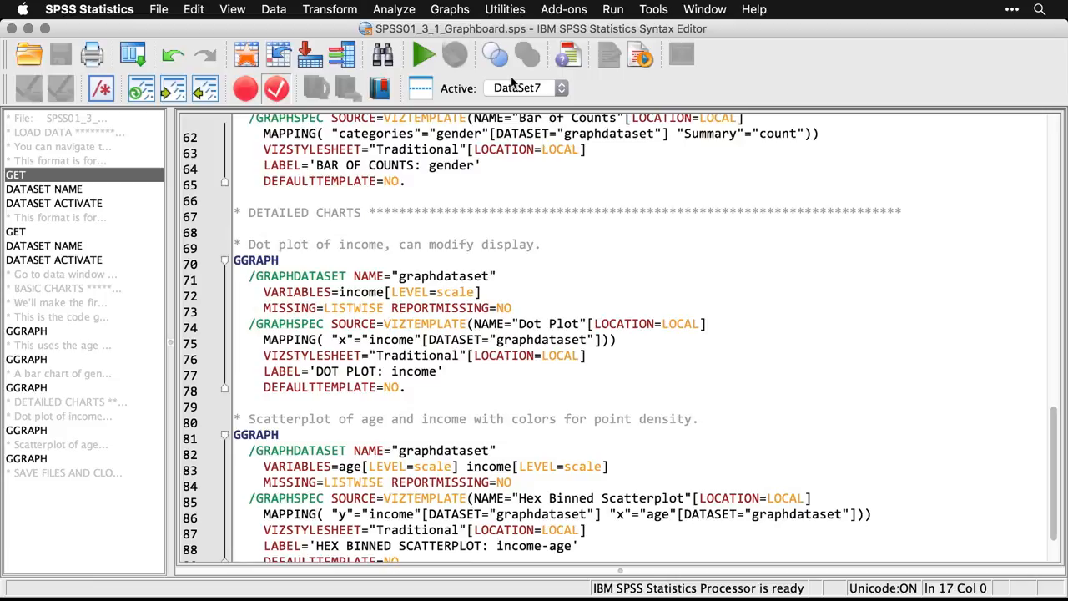
click(450, 10)
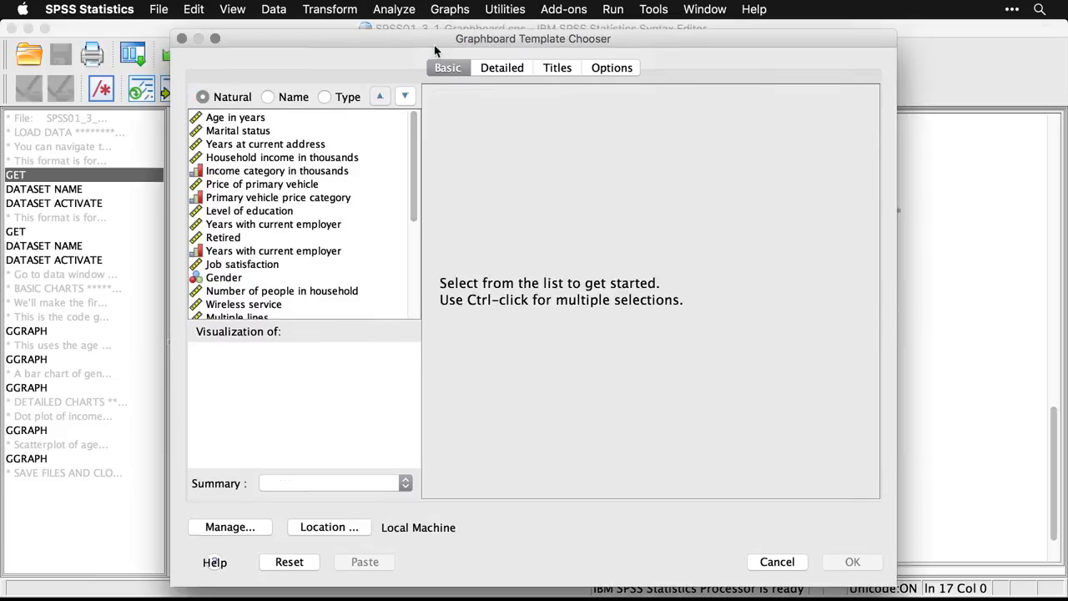
- In the chooser's detailed settings, set up a Dot Plot with Household income in thousands on the X axis
click(224, 277)
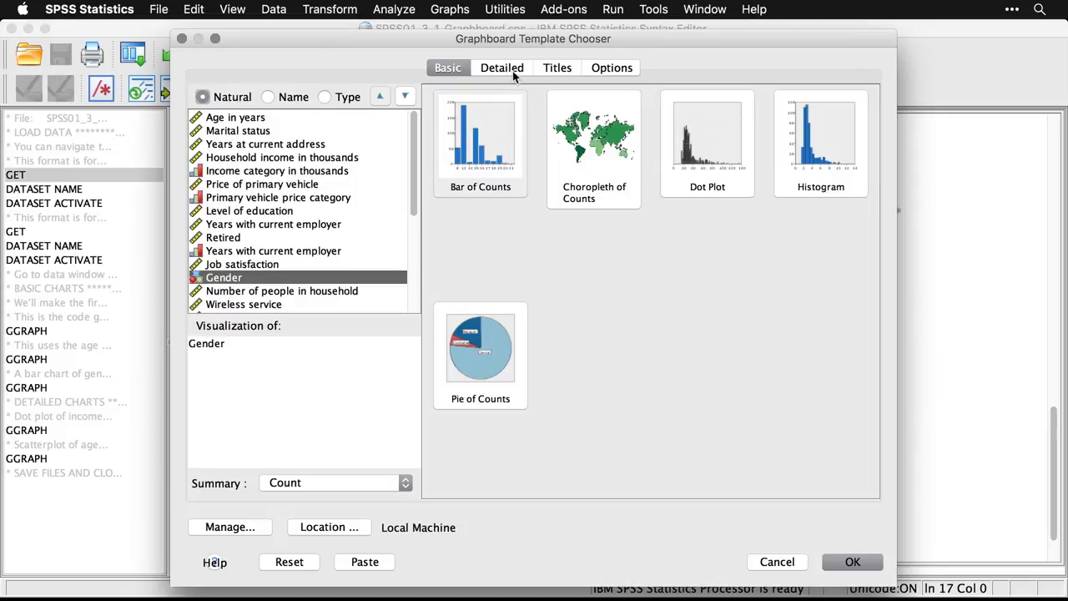
click(500, 67)
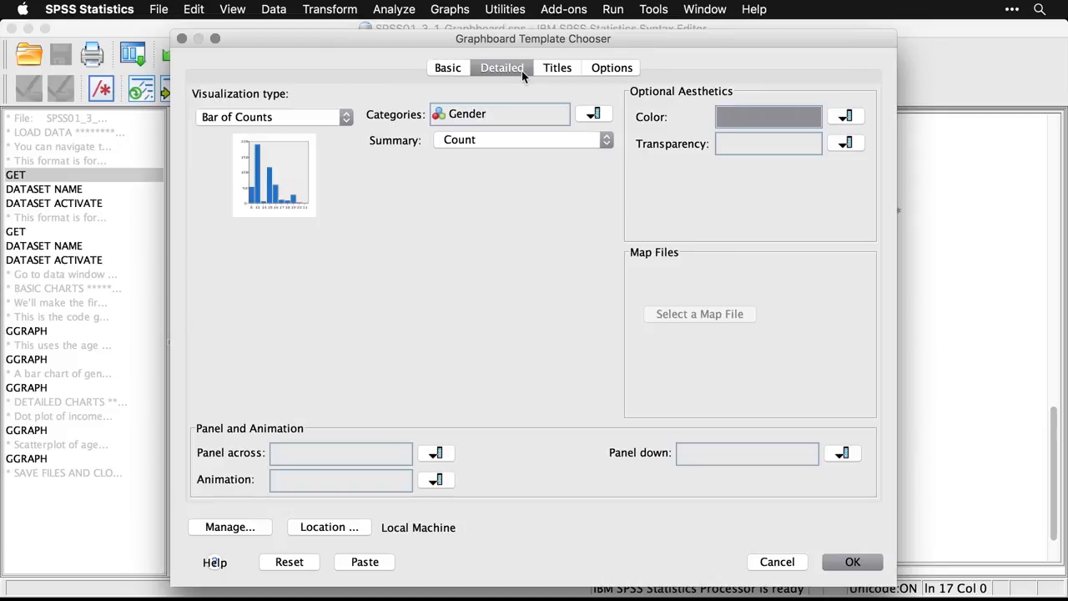
mouse_move(337, 124)
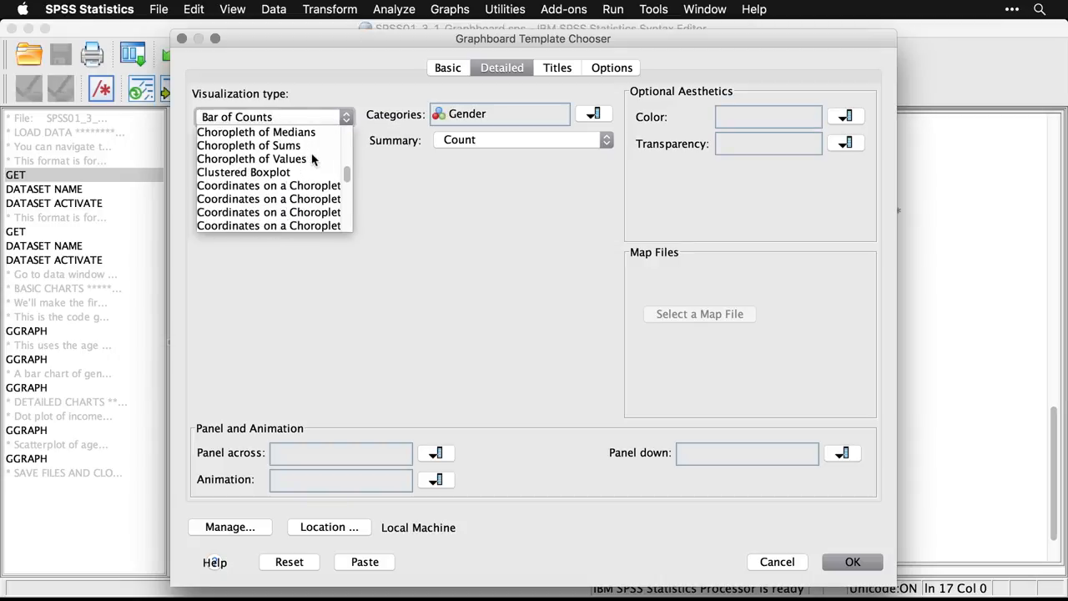
scroll(down, 3)
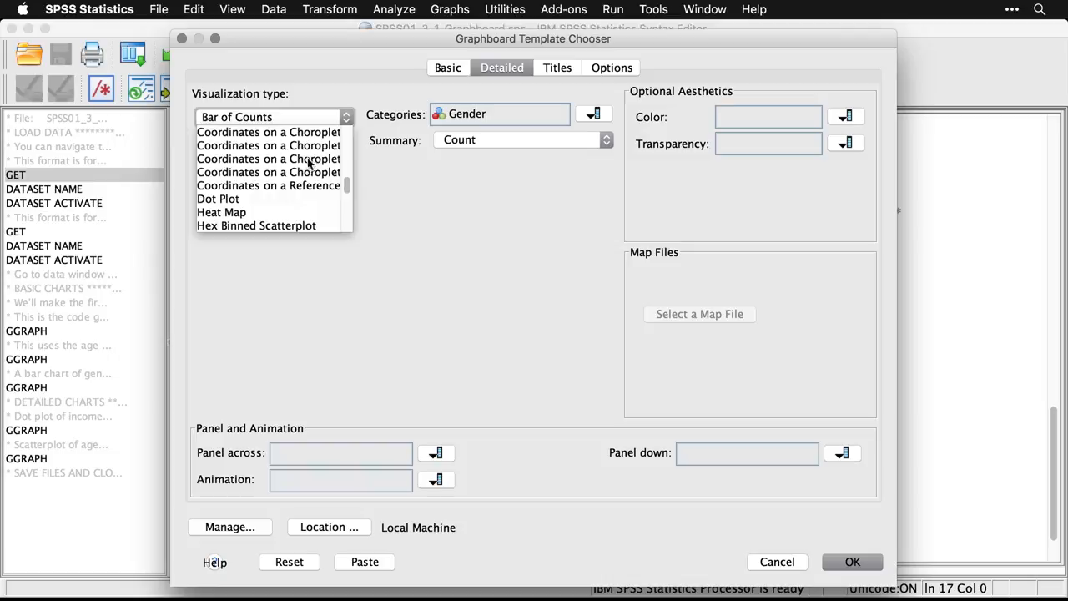
click(217, 198)
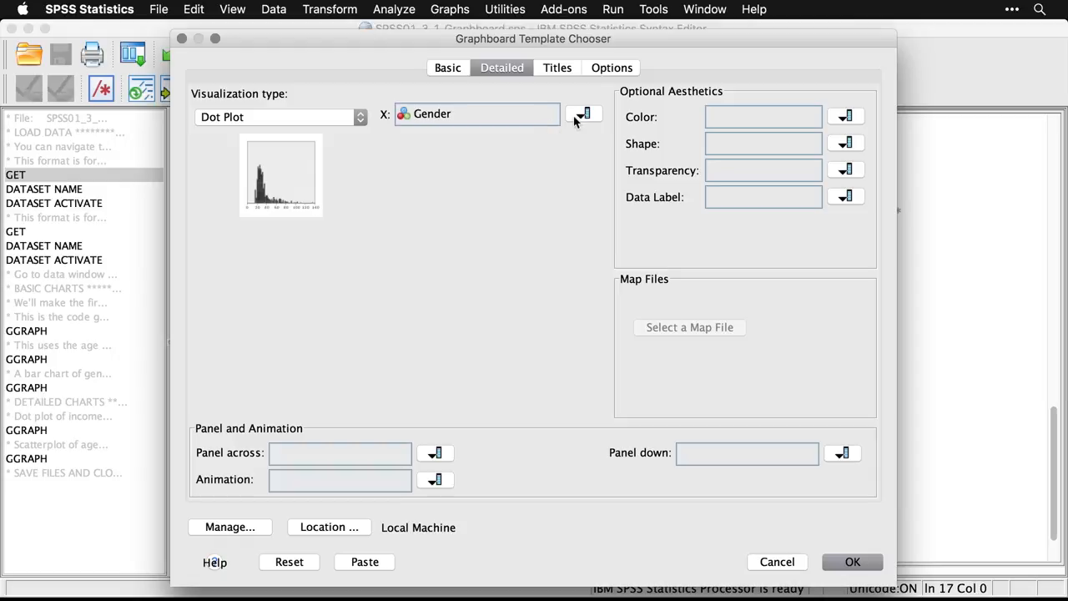
click(581, 114)
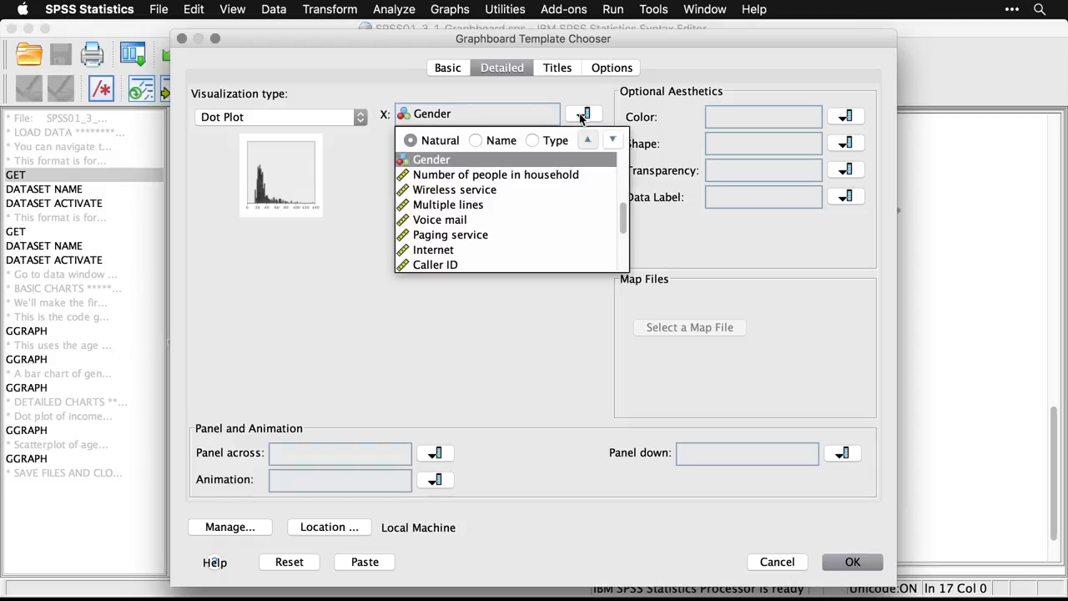
scroll(down, 3)
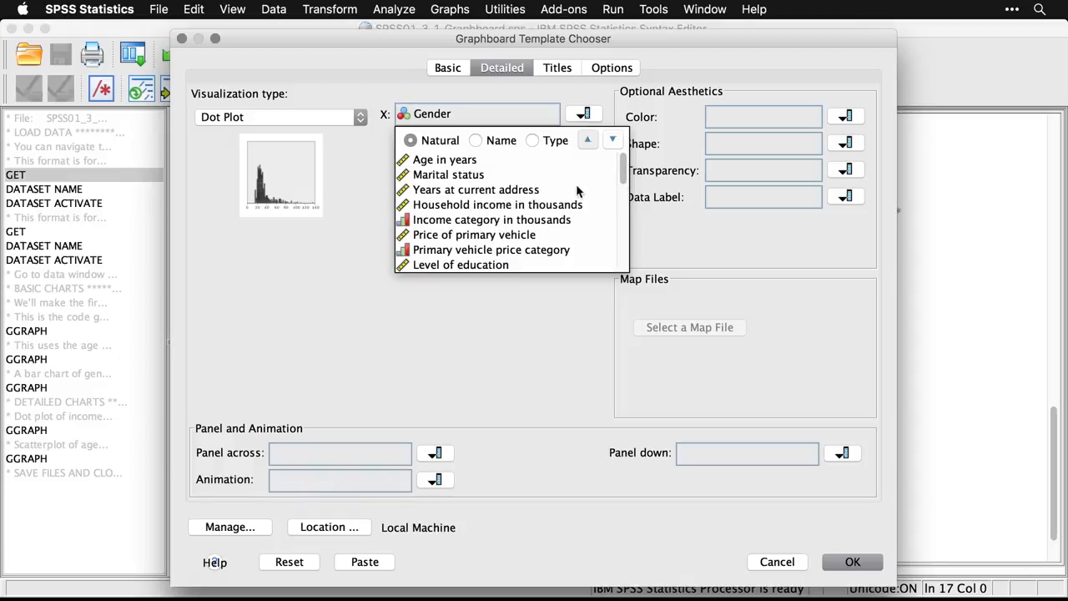
click(498, 203)
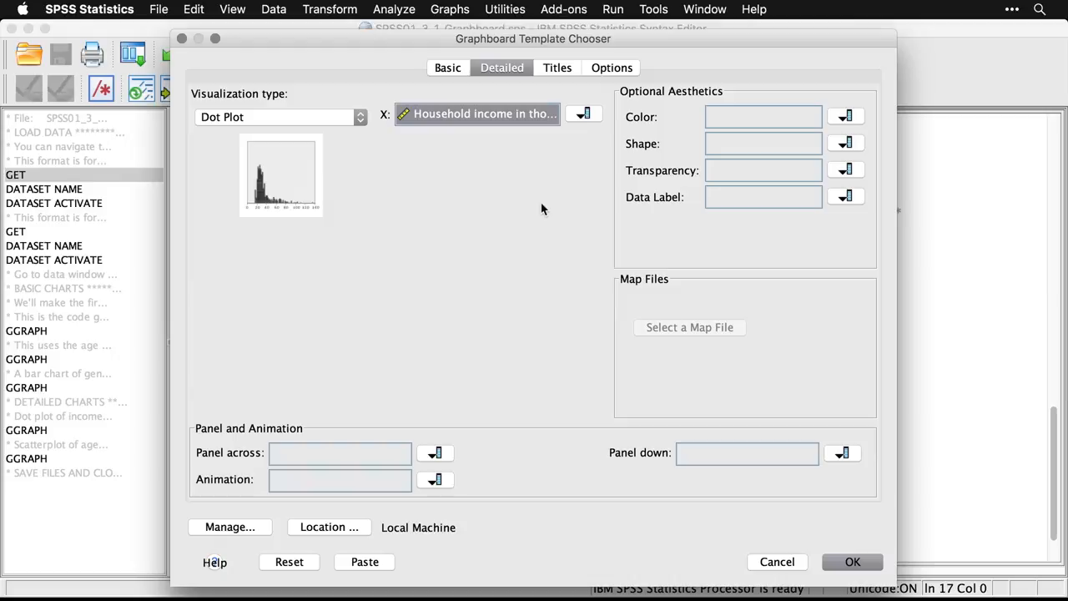
mouse_move(818, 517)
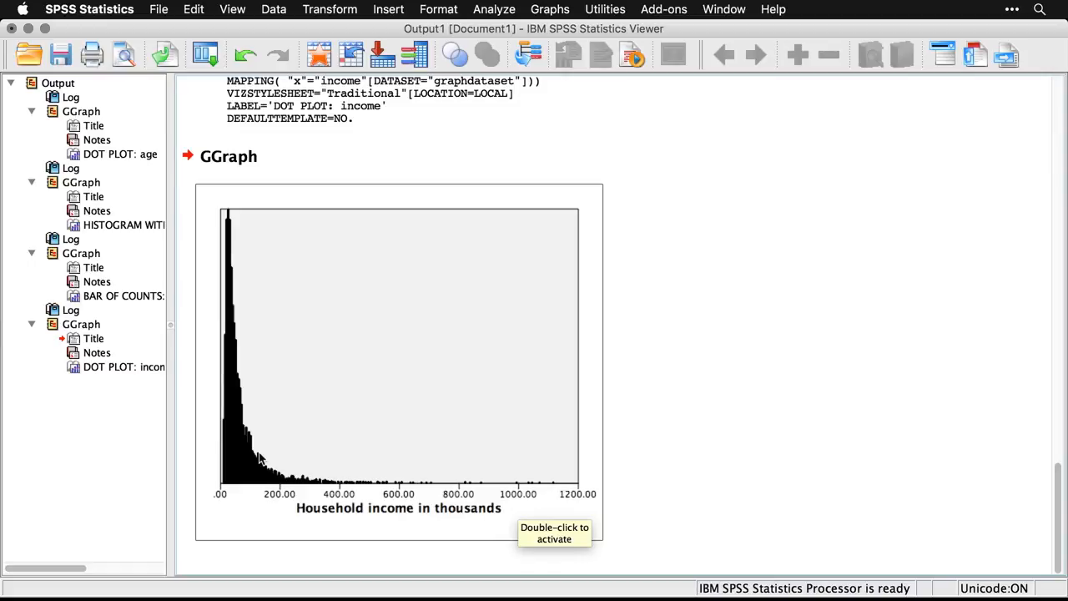
- In the Graphboard Editor, format the income axis labels with 0 minimum decimal digits
double_click(398, 345)
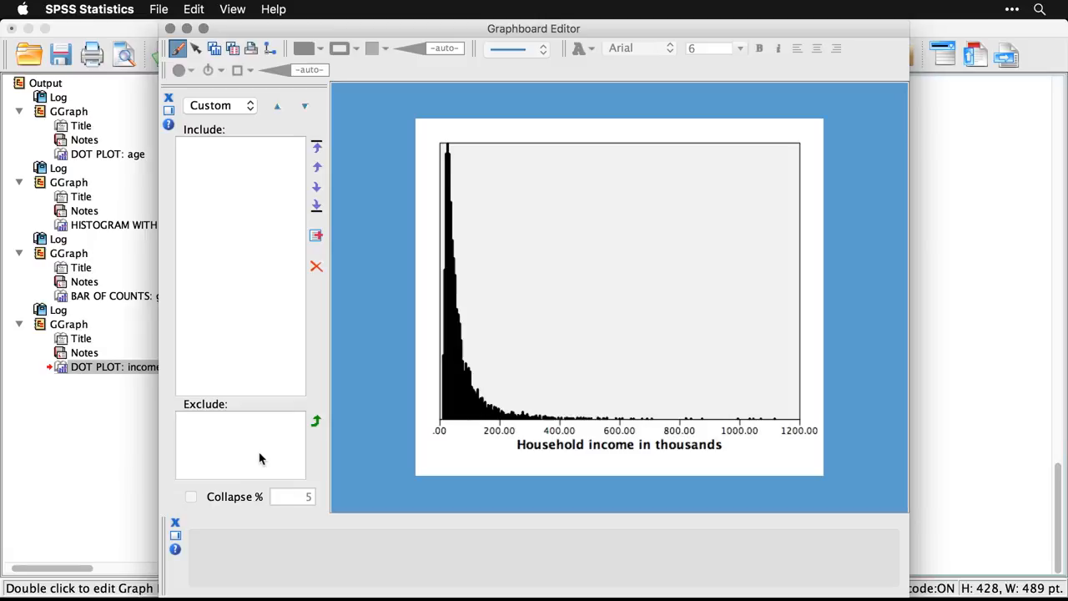
mouse_move(508, 437)
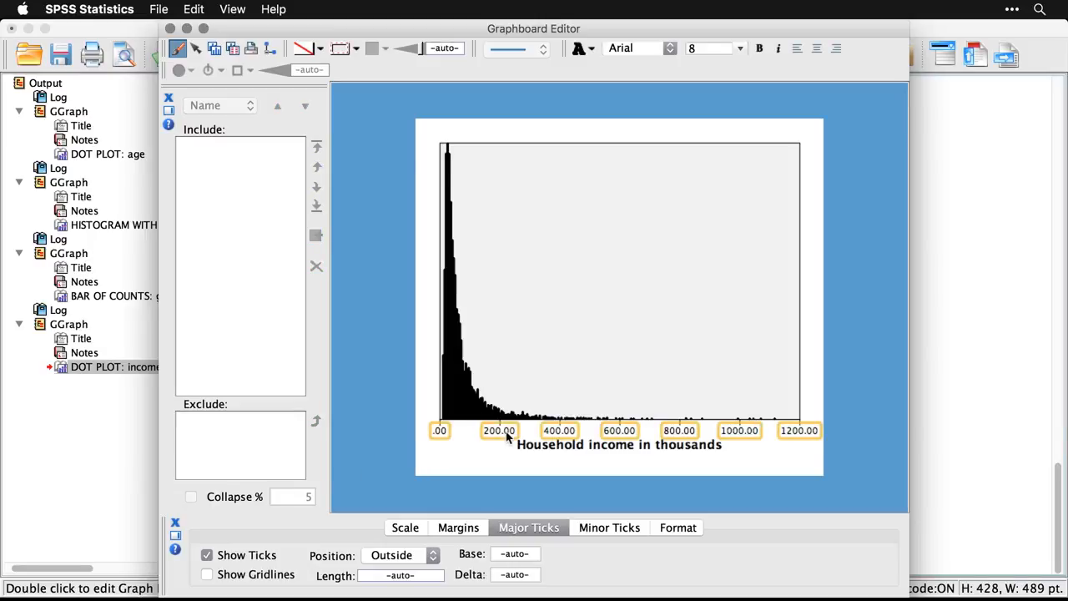
click(678, 527)
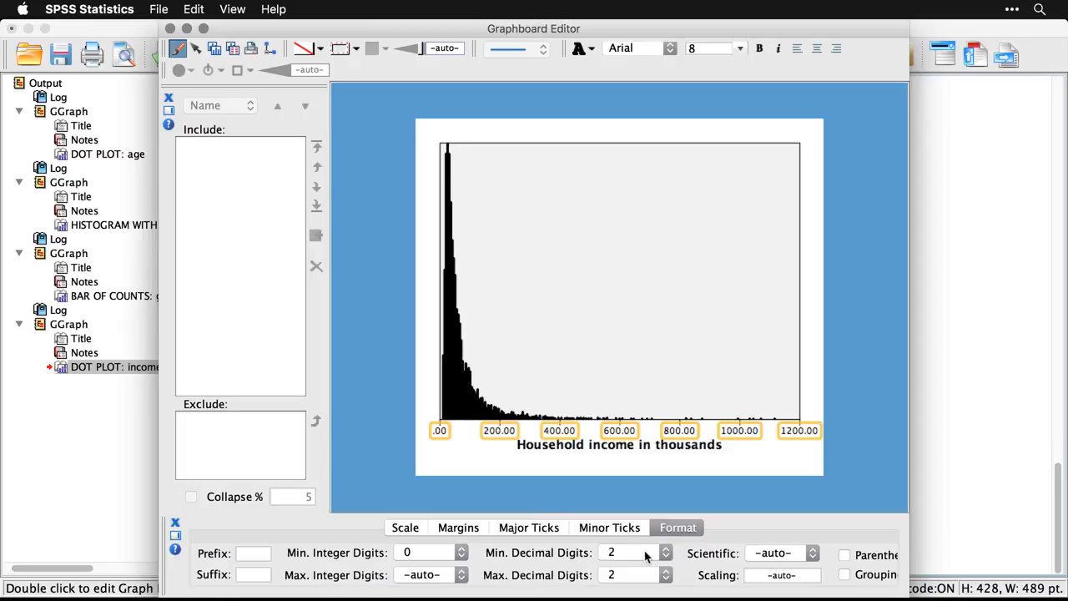
click(664, 553)
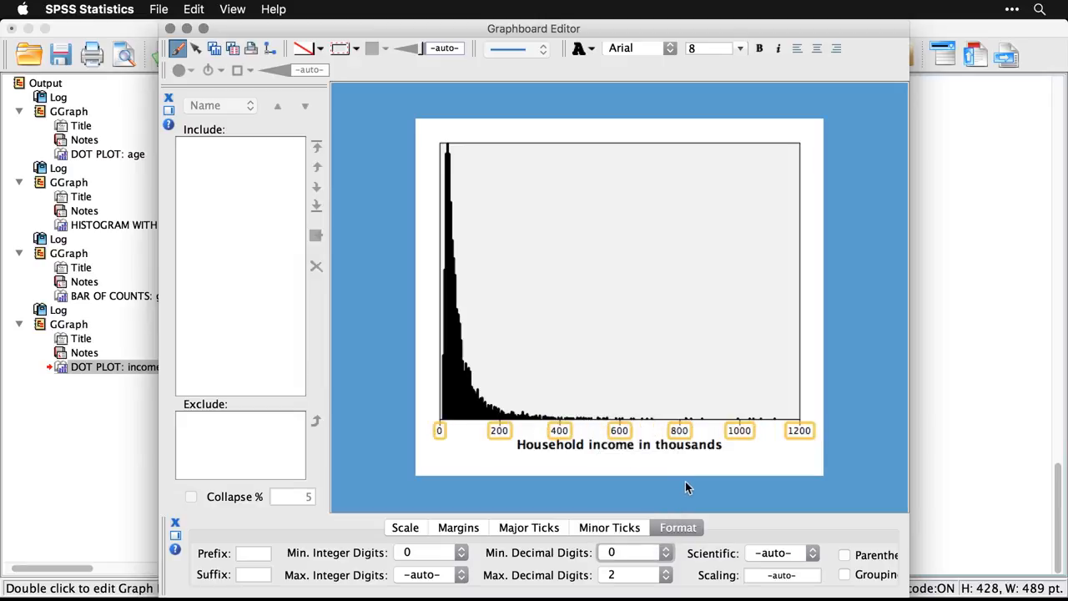
mouse_move(457, 394)
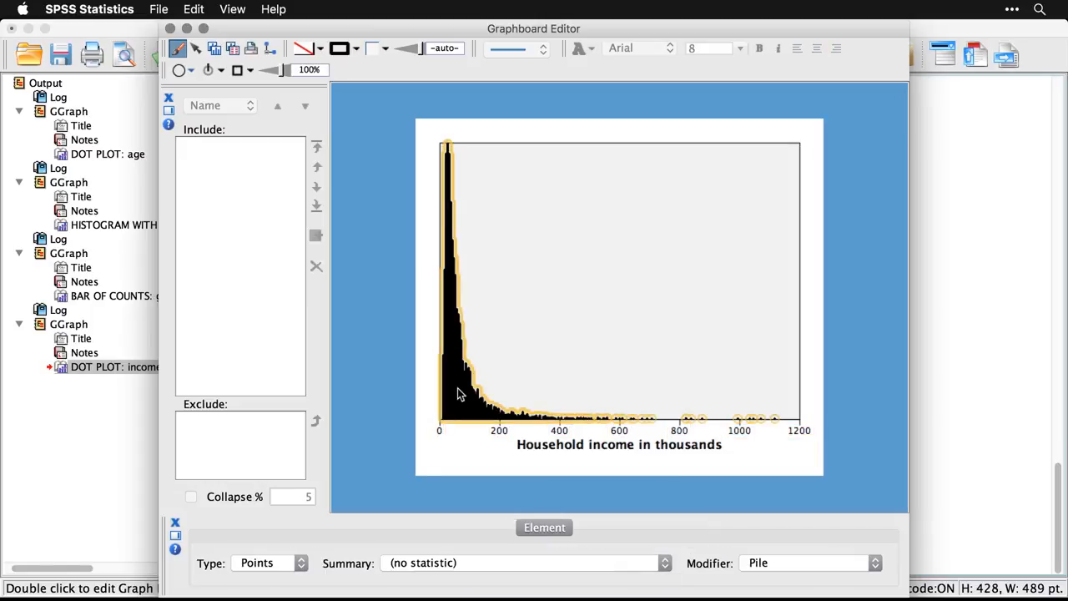
mouse_move(518, 551)
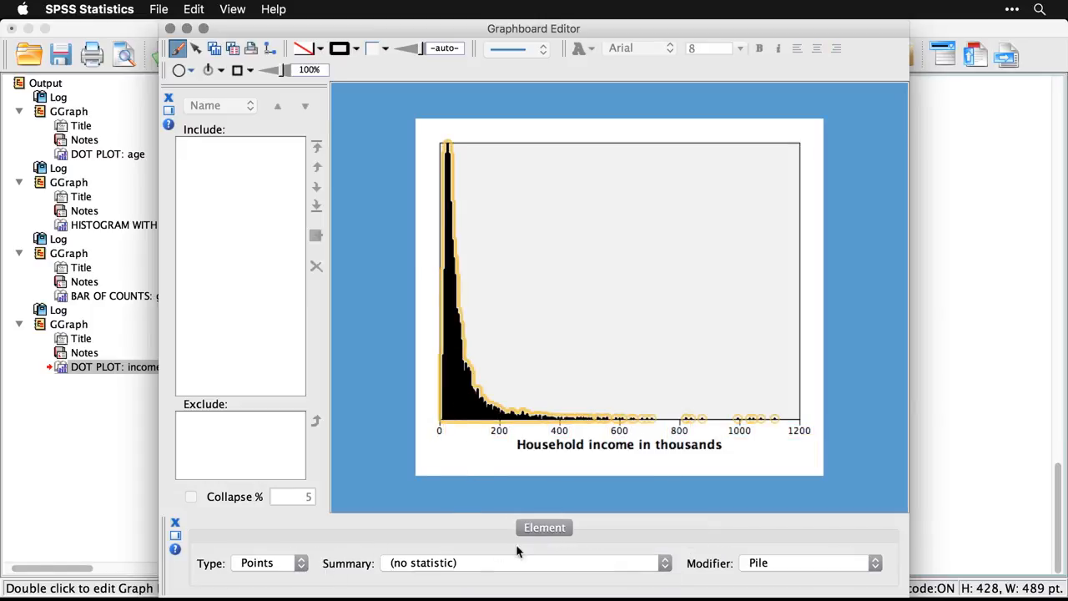
mouse_move(855, 571)
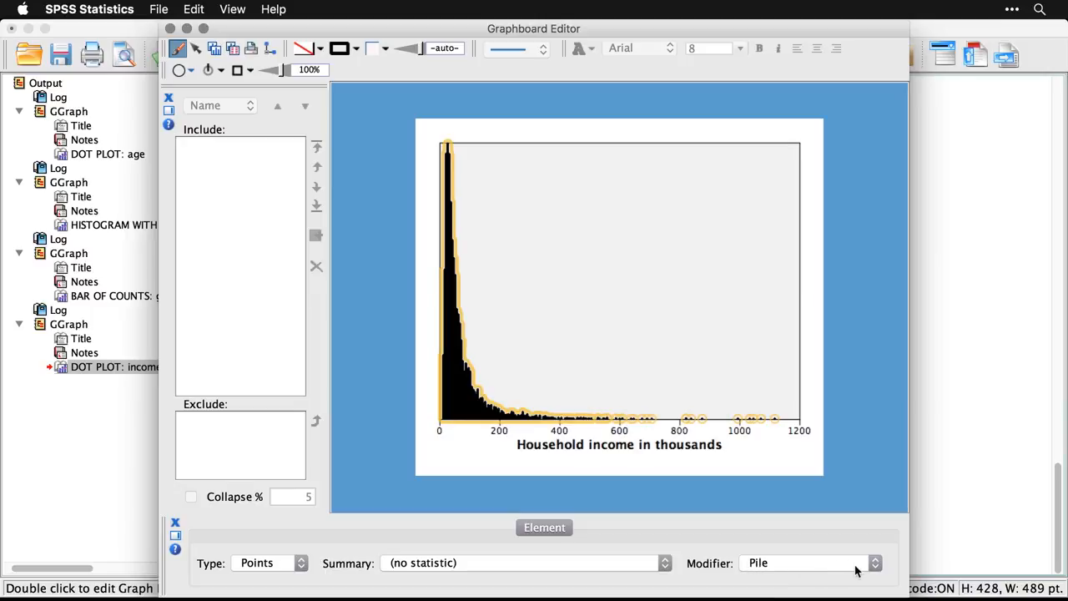
mouse_move(855, 571)
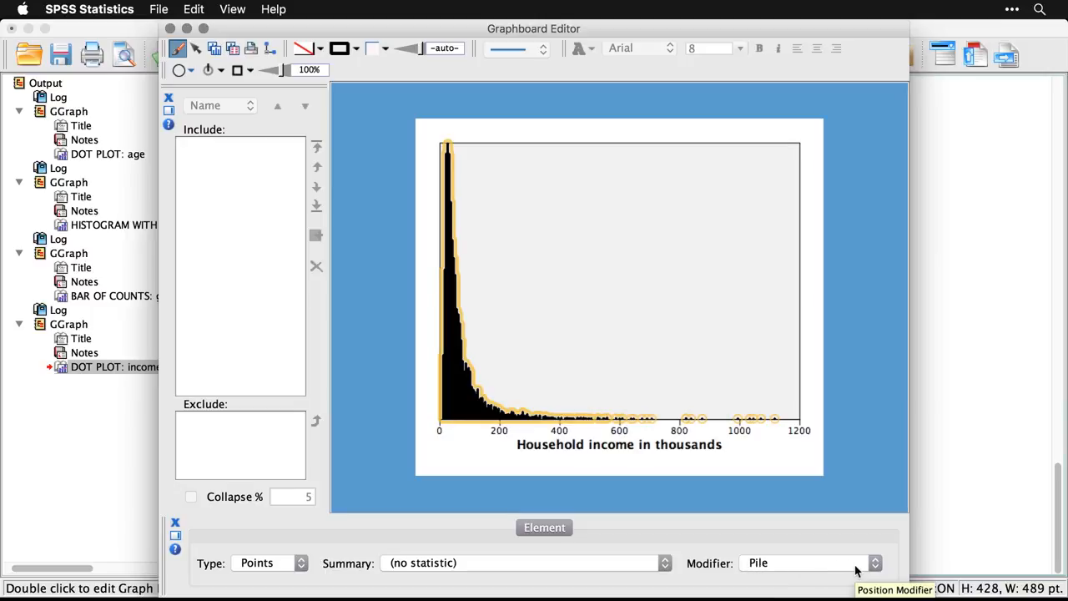
- Set the points' Element modifier, trying Dodge, Jitter Normal and Jitter Uniform, ending on Dodge
click(805, 563)
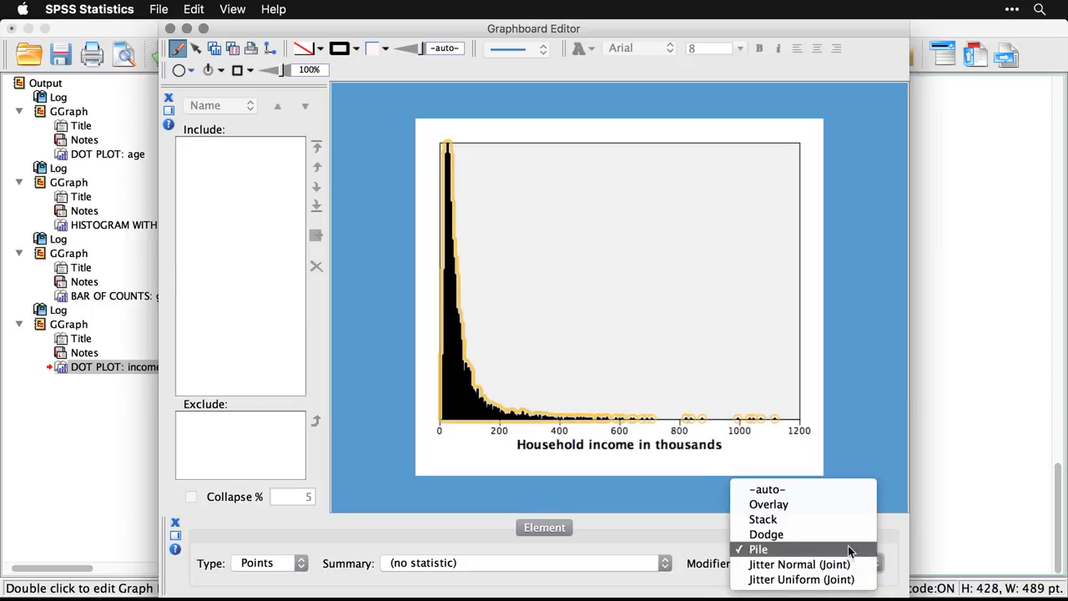
click(765, 535)
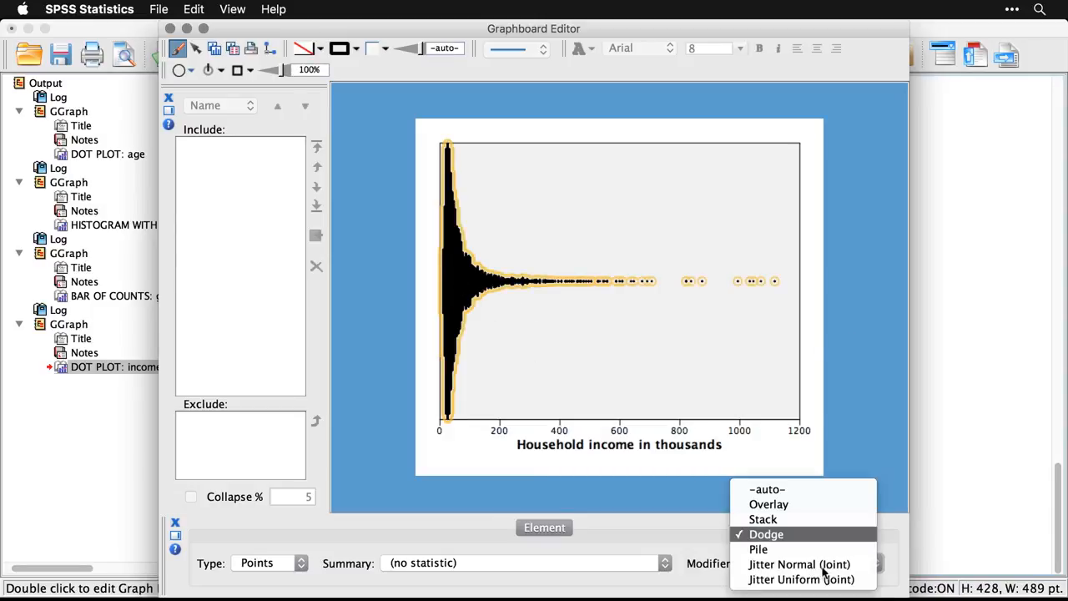
mouse_move(798, 564)
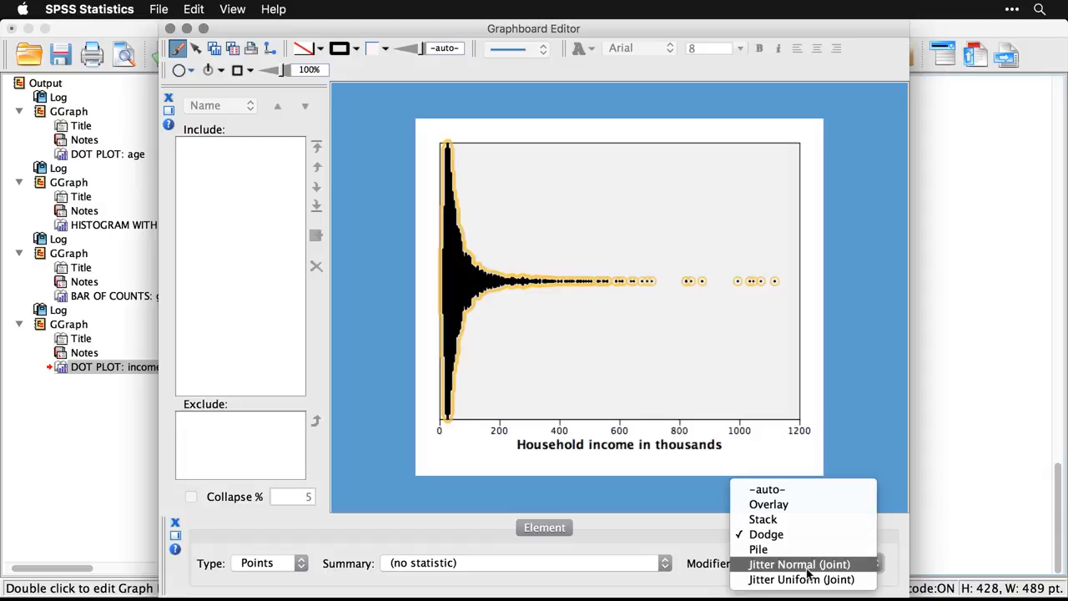
click(798, 564)
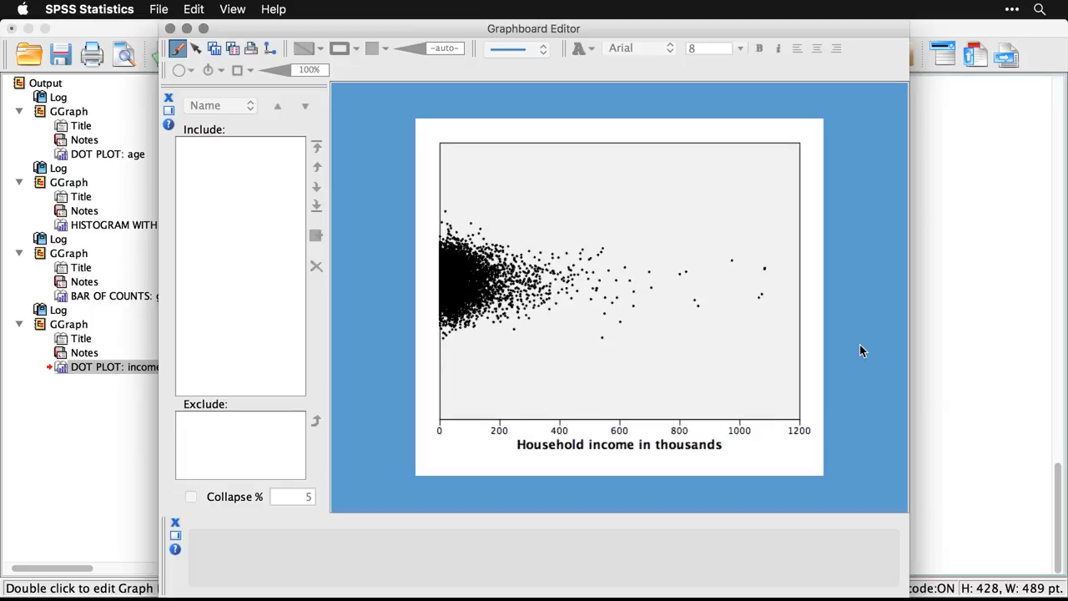
mouse_move(762, 357)
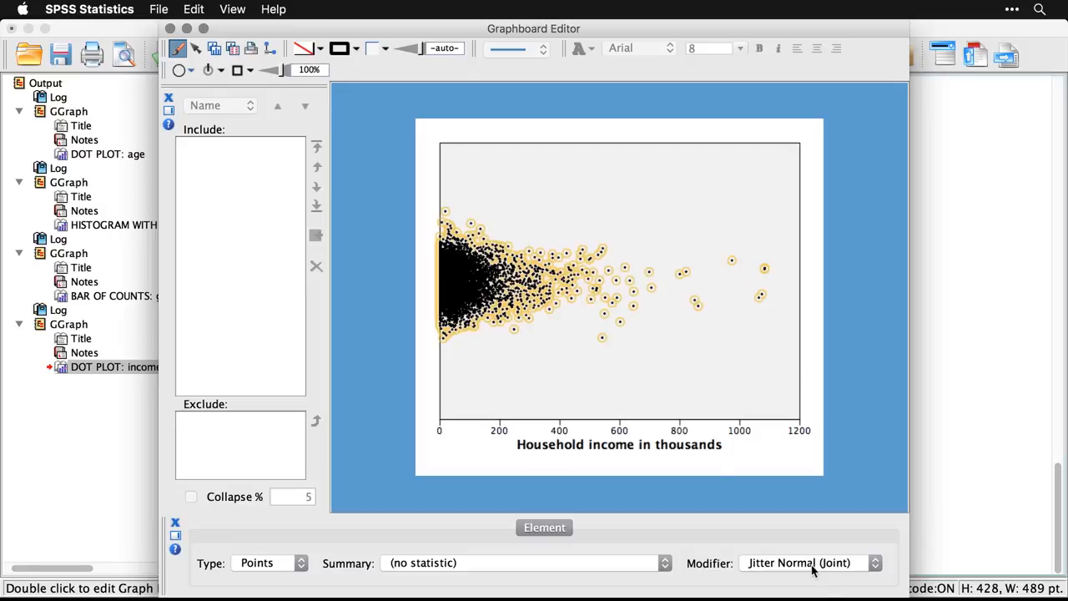
click(805, 562)
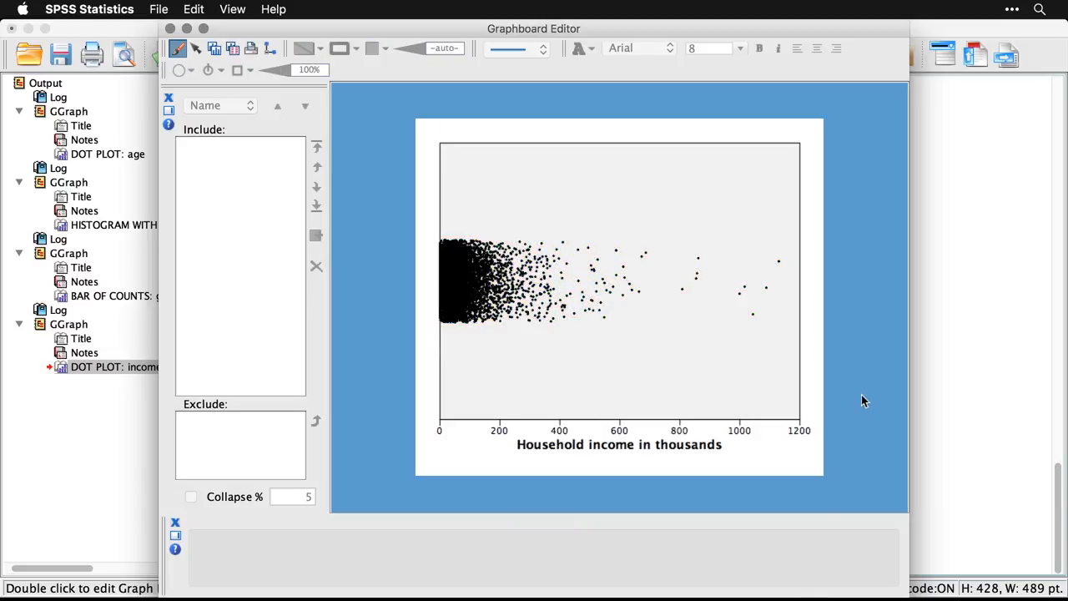
mouse_move(865, 437)
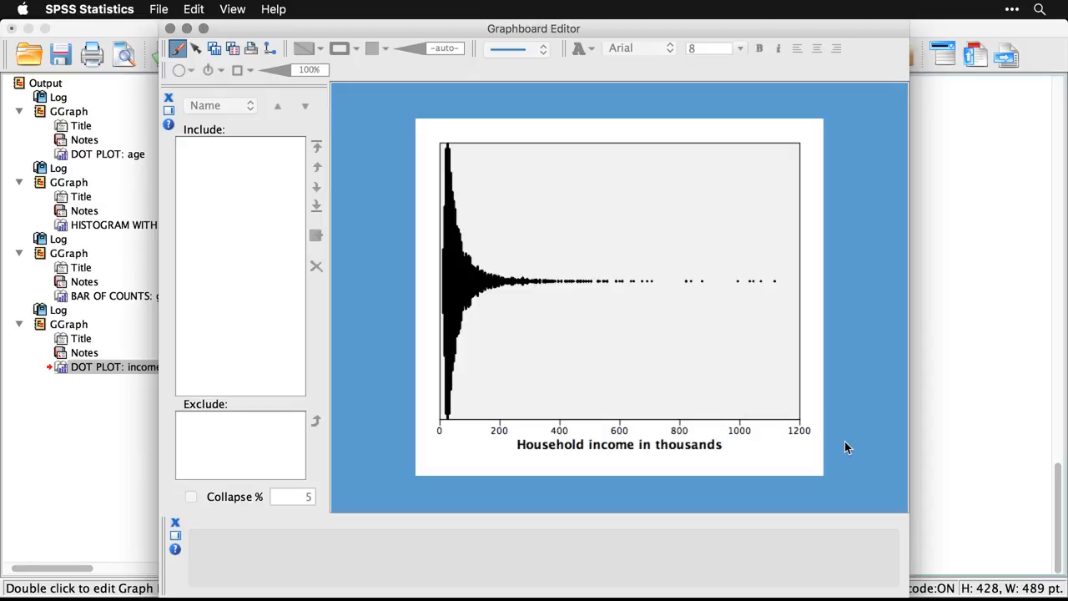
mouse_move(454, 152)
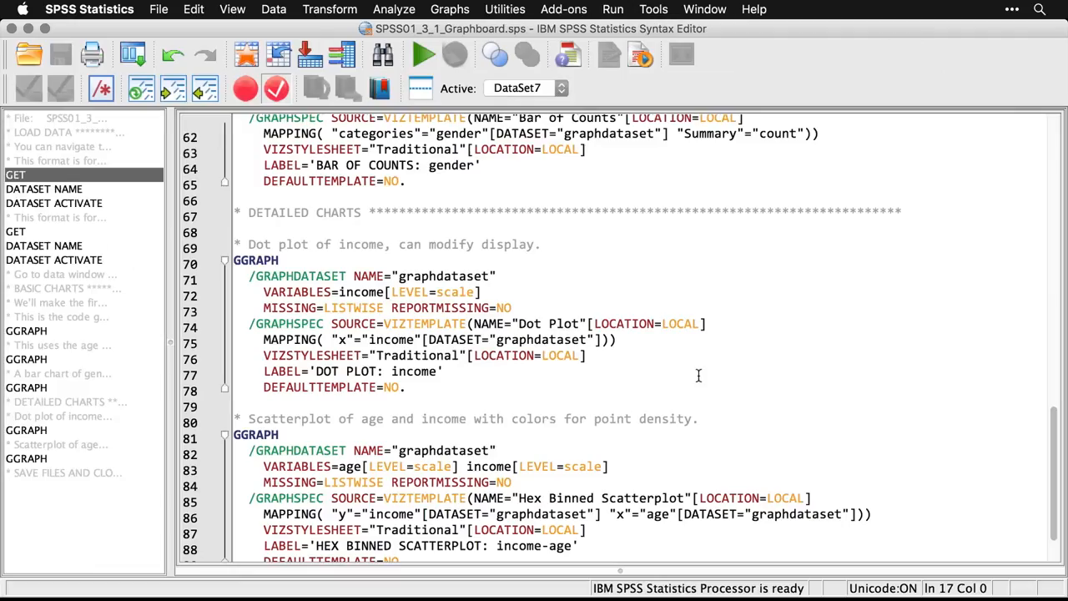
- Run the Hex Binned Scatterplot GGRAPH block (lines 81–89) to plot household income against age
scroll(down, 3)
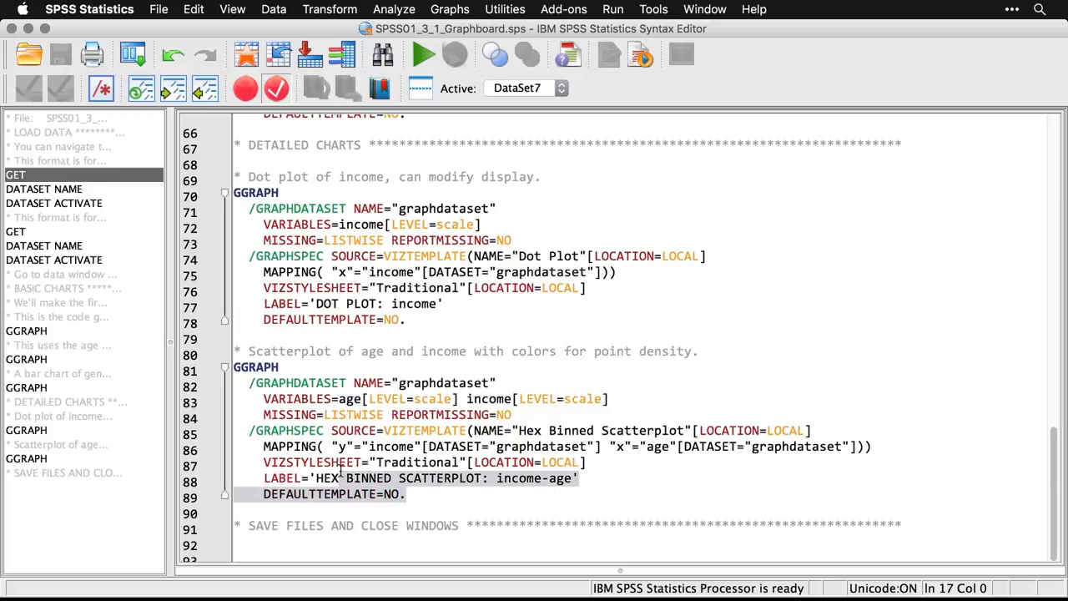
click(224, 367)
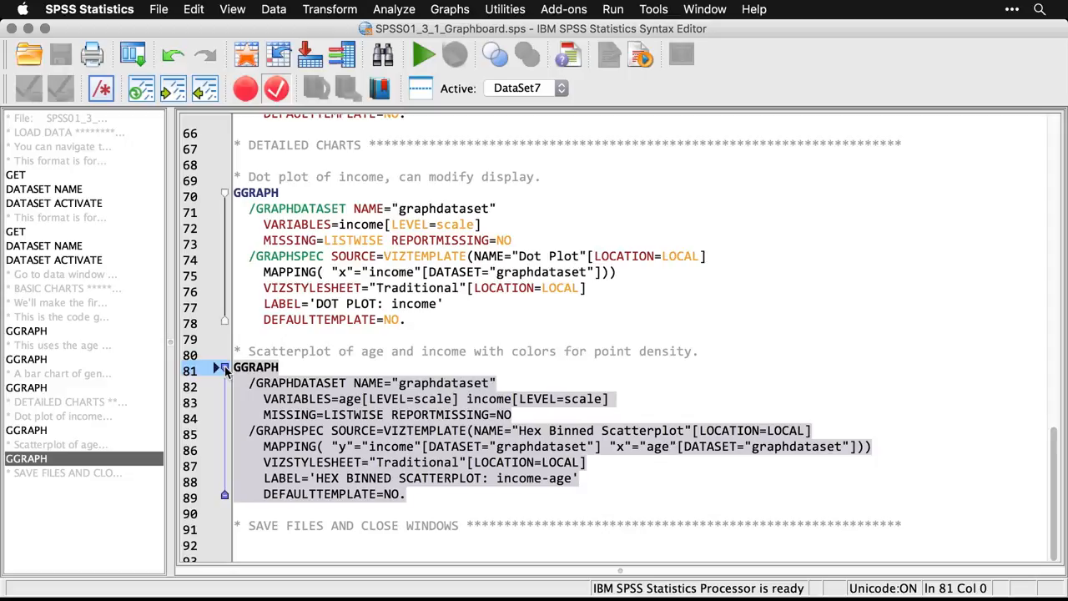
mouse_move(298, 414)
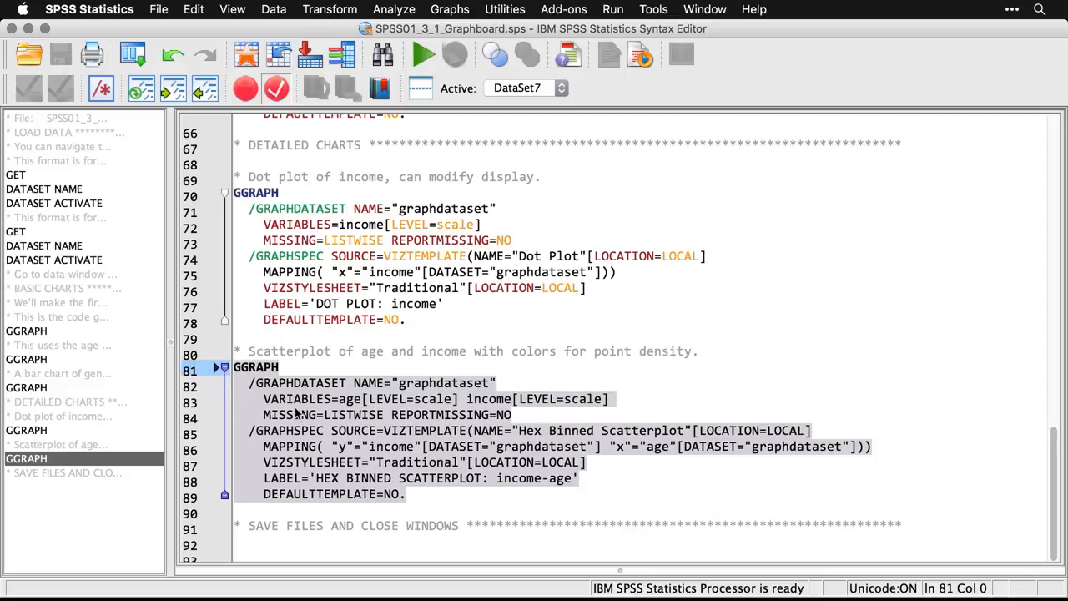
mouse_move(382, 471)
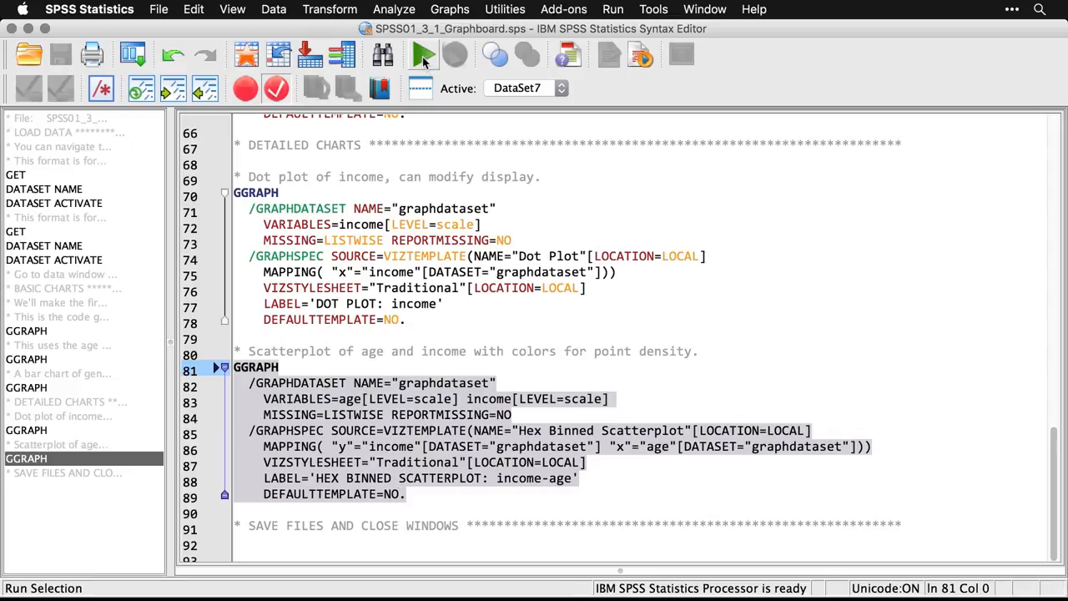
mouse_move(424, 53)
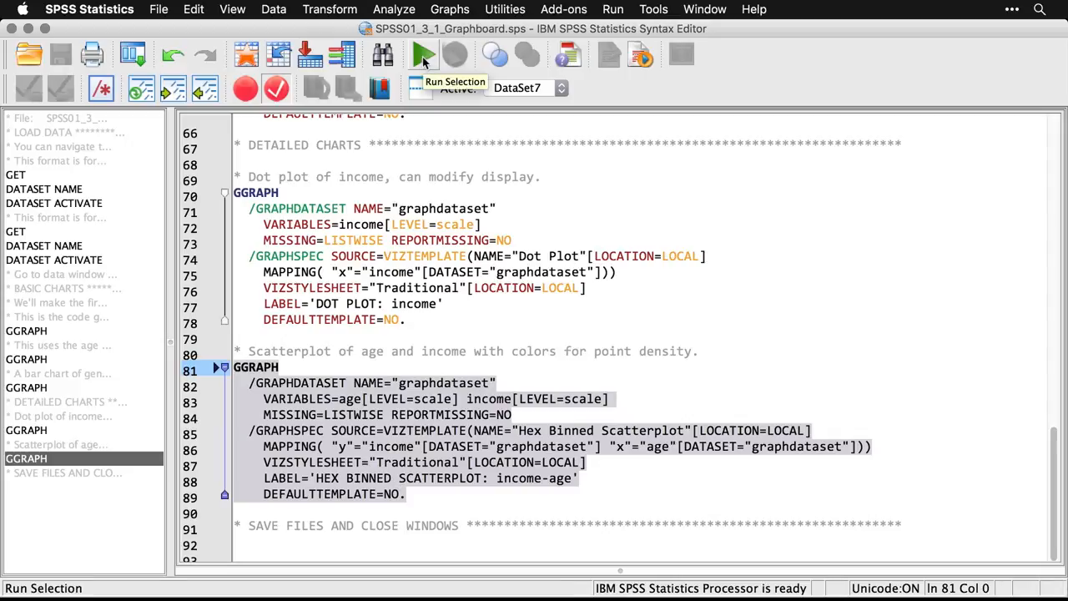
click(424, 54)
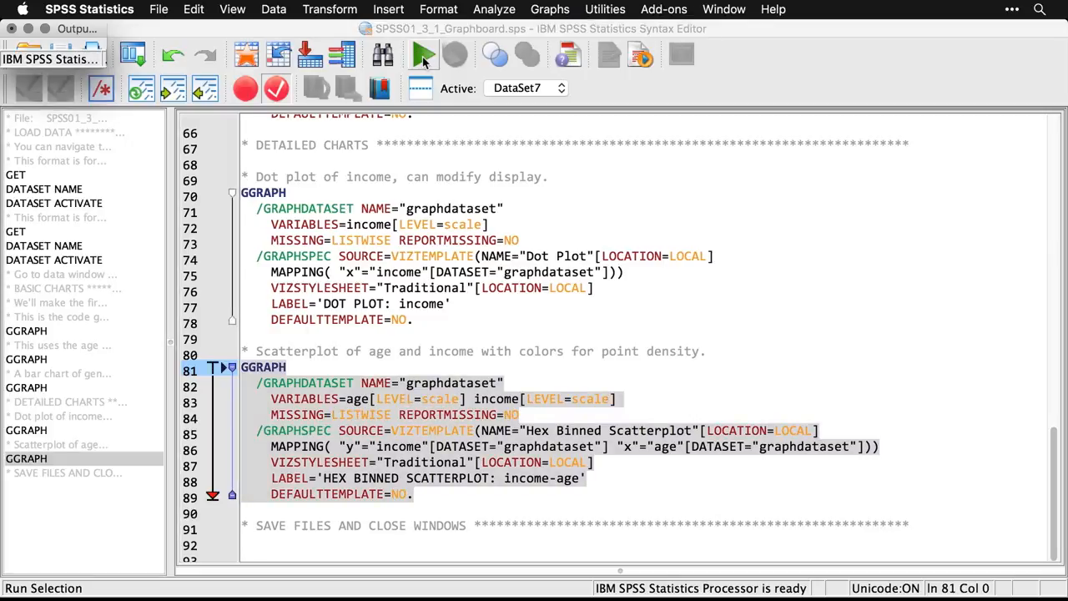
click(424, 54)
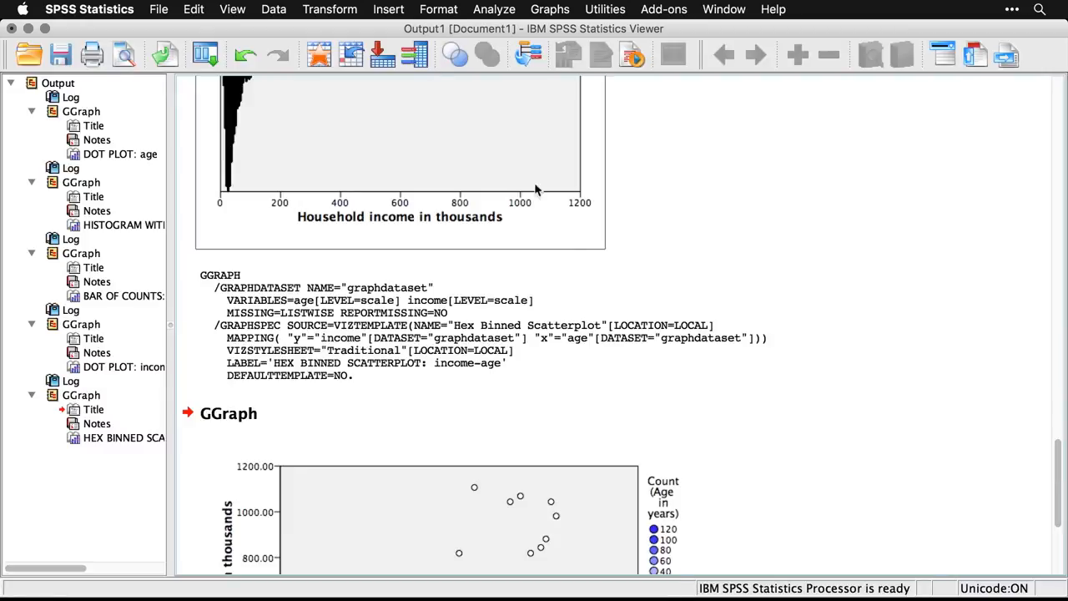